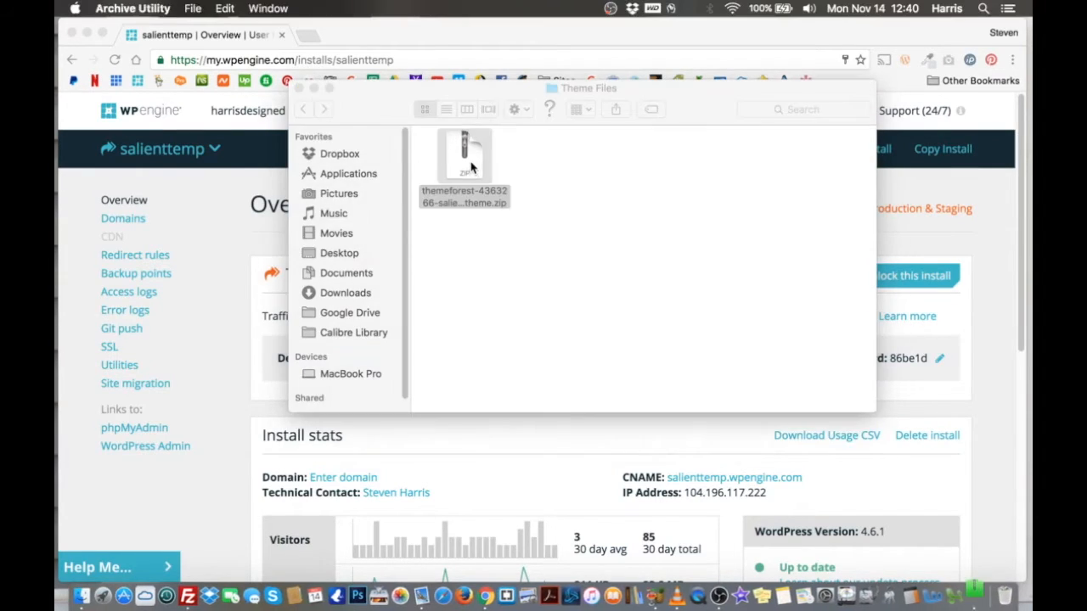
Extract the ThemeForest zip, inspect the salient folder's contents, and select the salient folder in Theme Files
{"action": "double_click", "coordinate": [465, 153]}
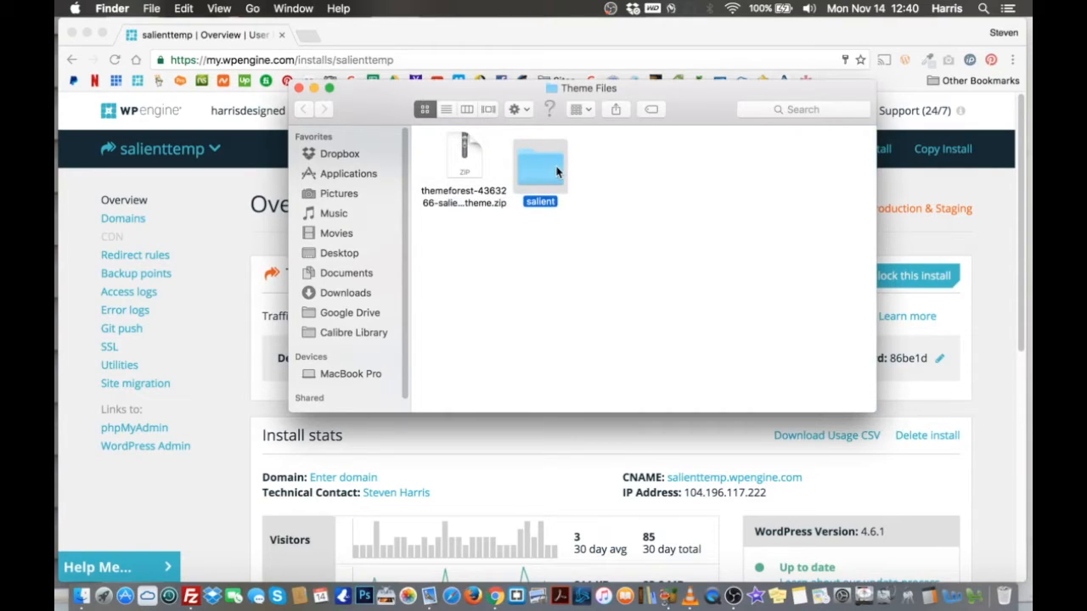
{"action": "mouse_move", "coordinate": [567, 207]}
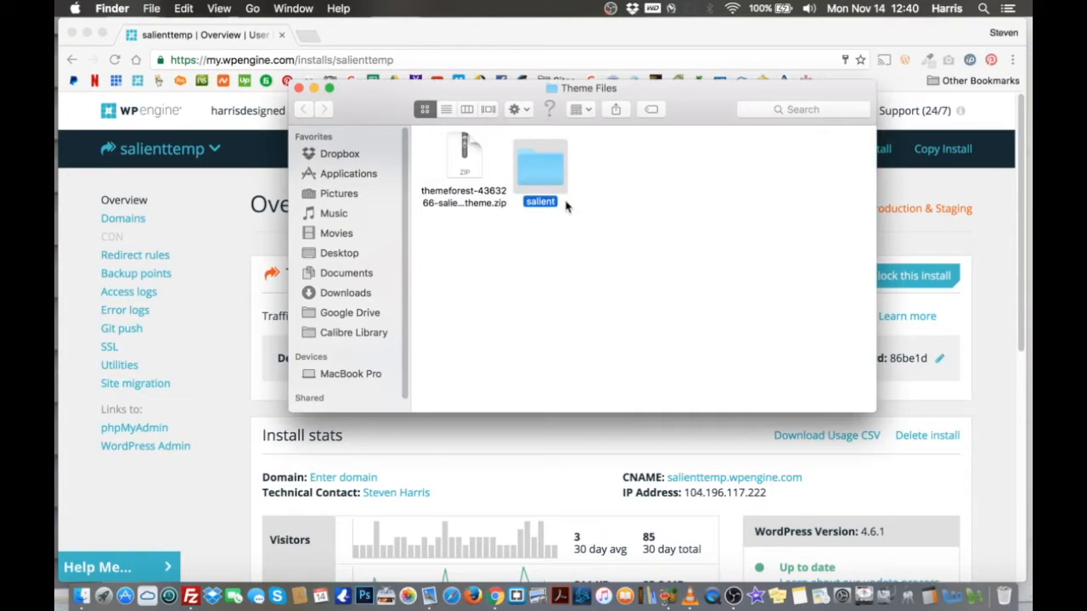
{"action": "double_click", "coordinate": [541, 161]}
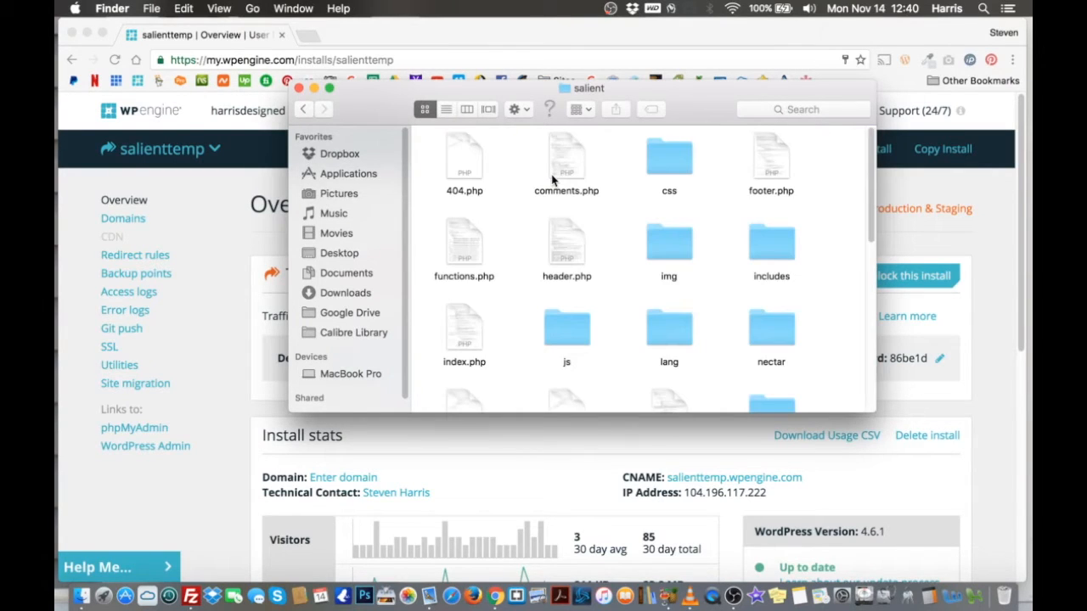
{"action": "scroll", "scroll_direction": "down", "scroll_amount": 3}
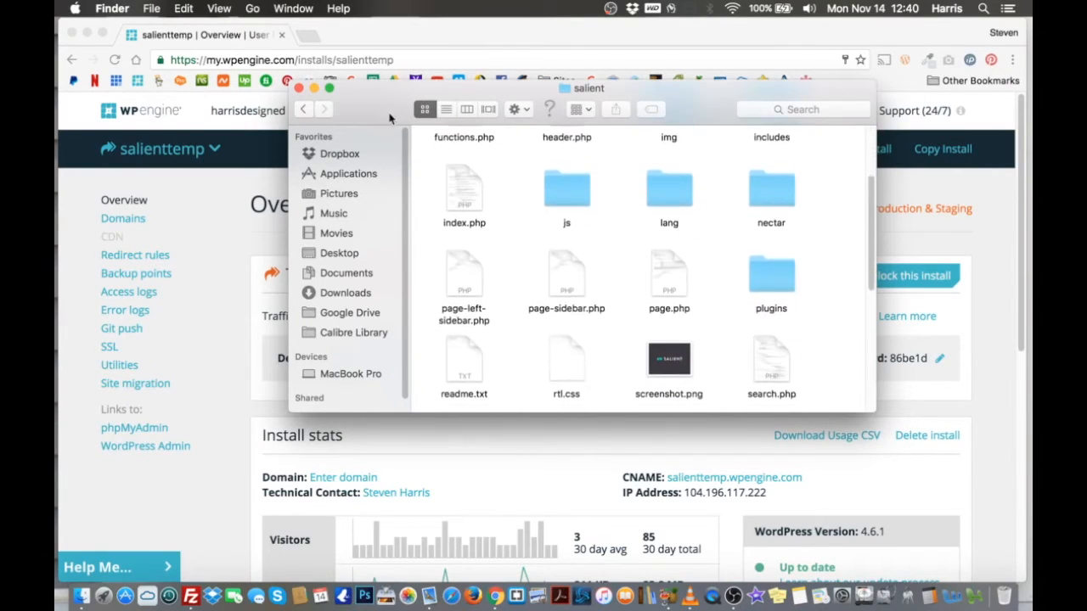
{"action": "left_click", "coordinate": [303, 109]}
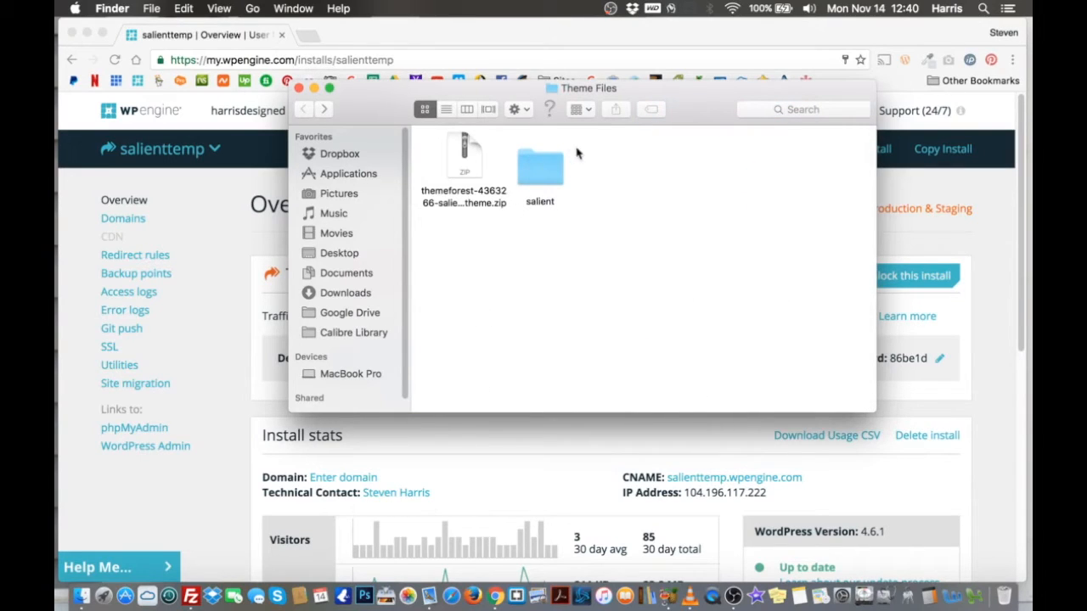
{"action": "left_click", "coordinate": [540, 167]}
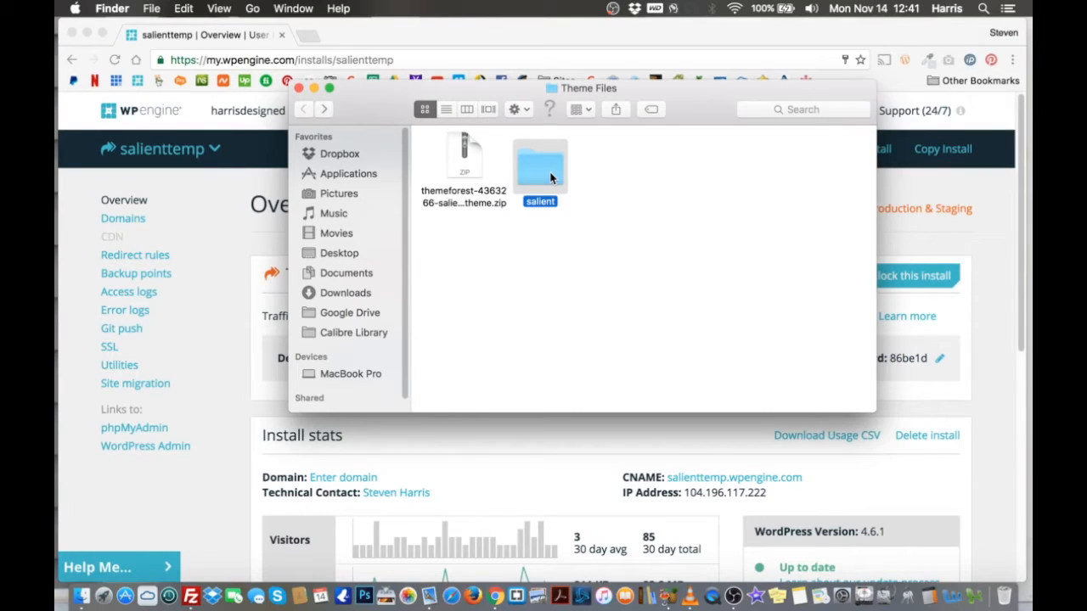
{"action": "mouse_move", "coordinate": [216, 252]}
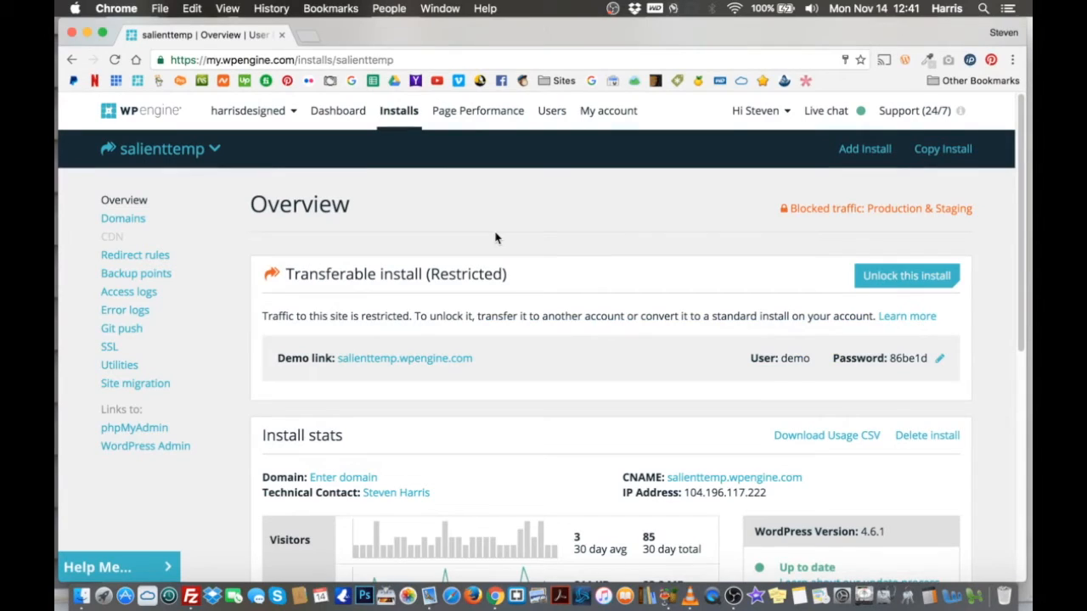
{"action": "mouse_move", "coordinate": [252, 225]}
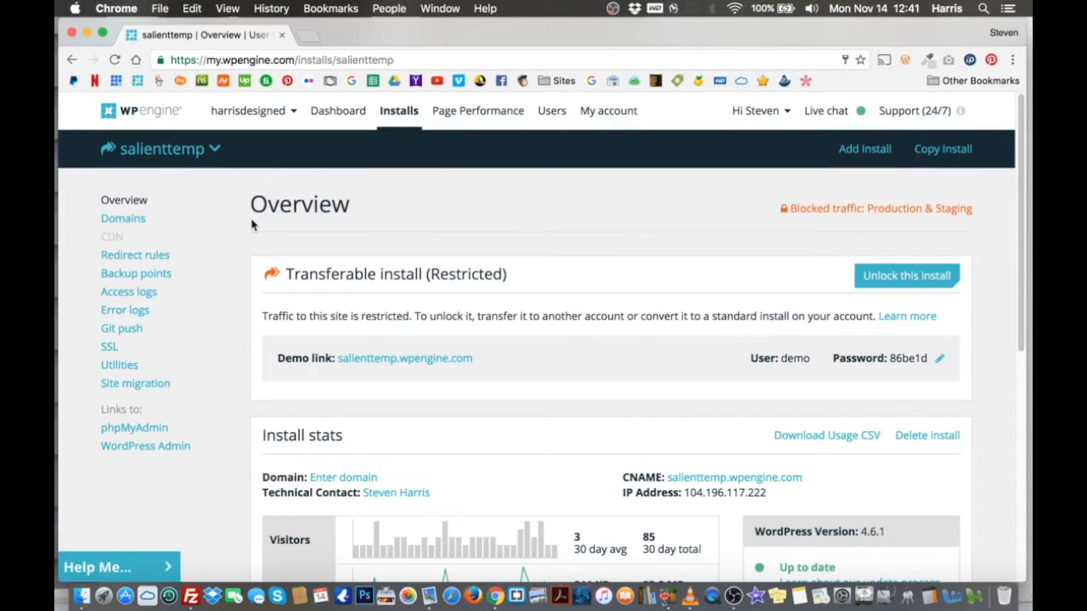
{"action": "mouse_move", "coordinate": [228, 207]}
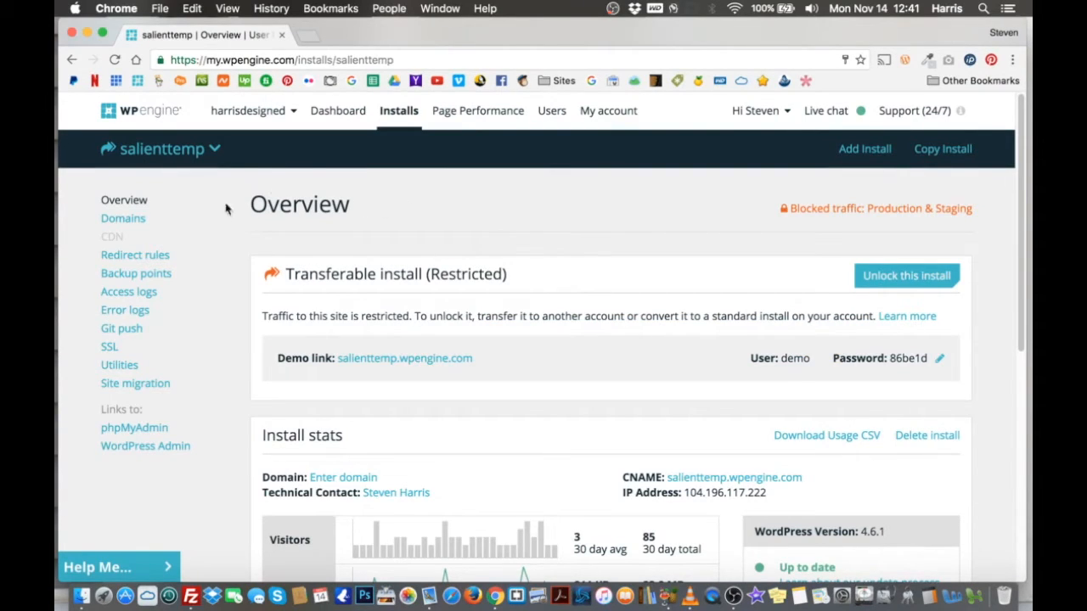
{"action": "mouse_move", "coordinate": [272, 189]}
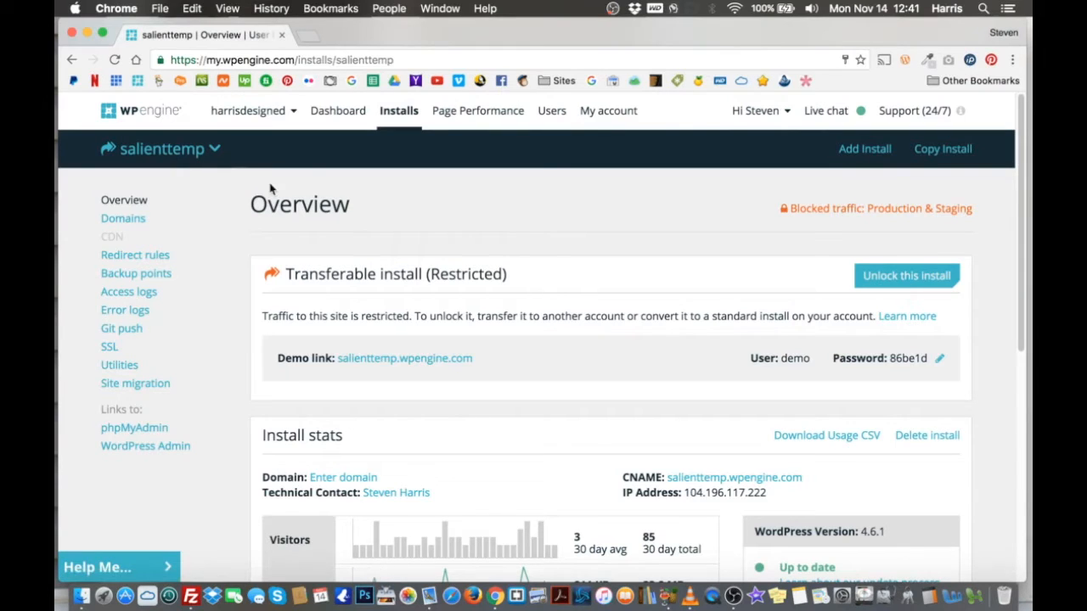
{"action": "mouse_move", "coordinate": [414, 234]}
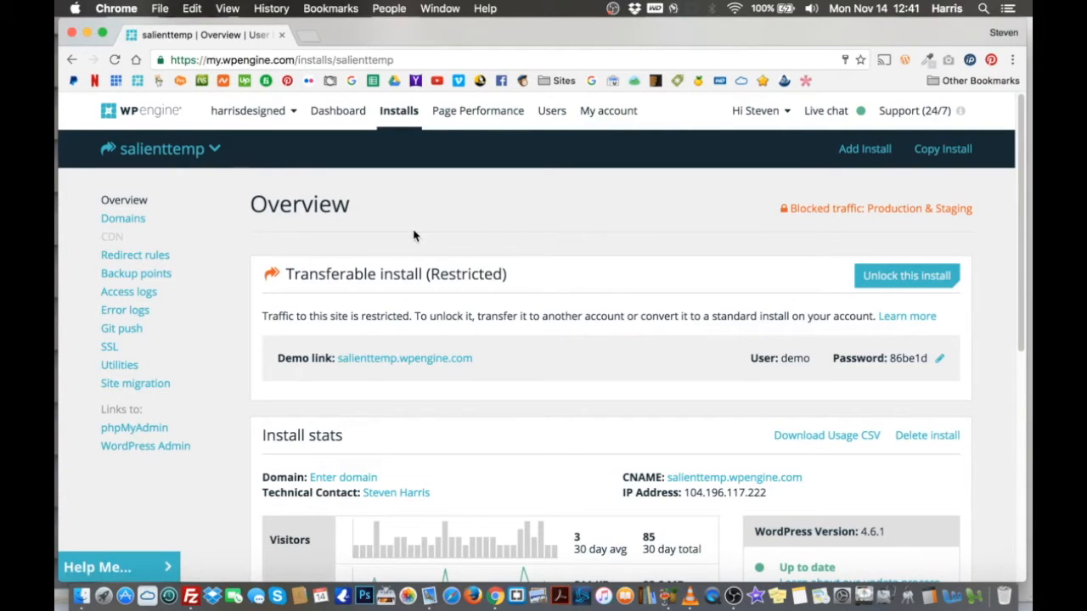
Scroll the salienttemp Overview page down to the SFTP logins section
{"action": "scroll", "scroll_direction": "down", "scroll_amount": 3}
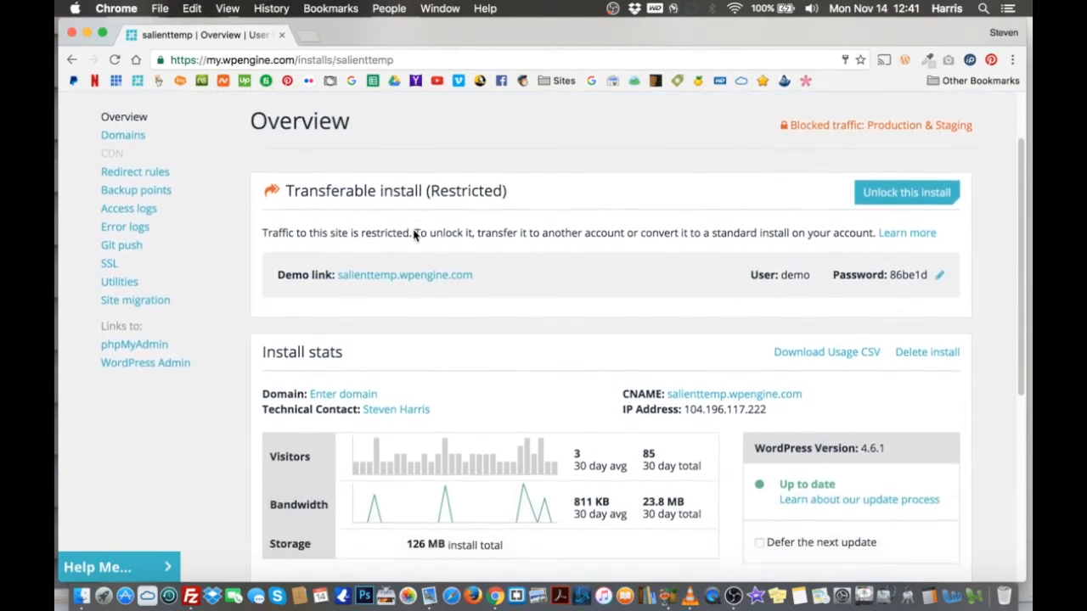
{"action": "scroll", "scroll_direction": "down", "scroll_amount": 3}
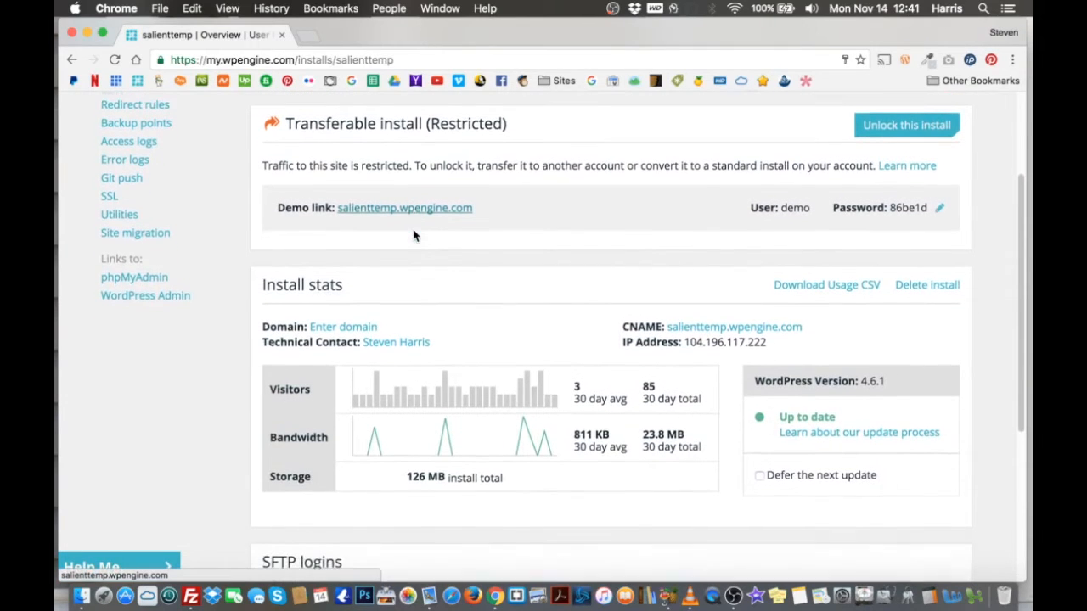
{"action": "scroll", "scroll_direction": "down", "scroll_amount": 3}
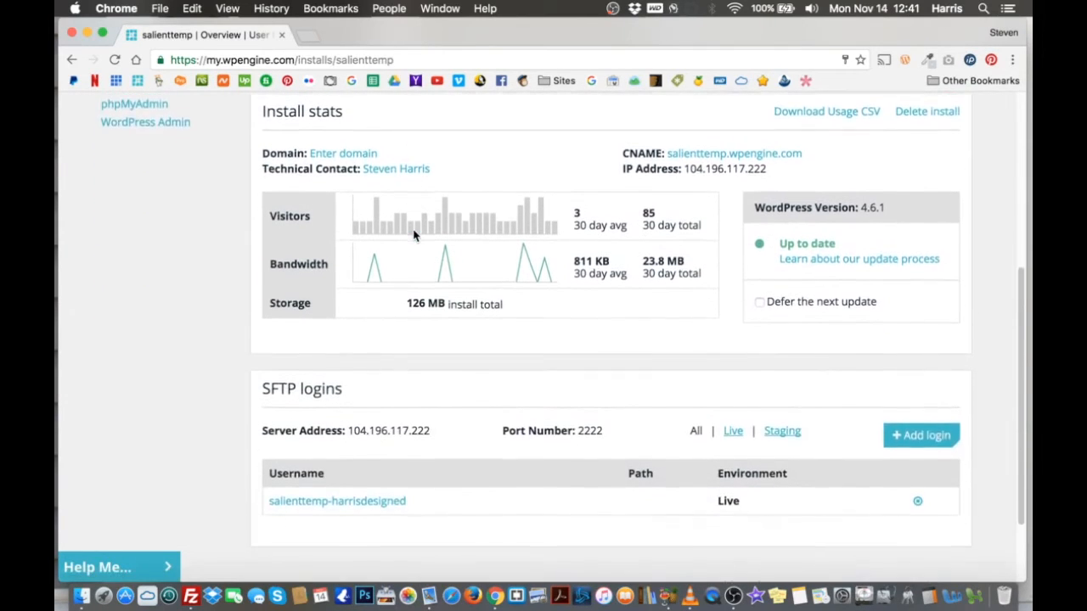
{"action": "scroll", "scroll_direction": "down", "scroll_amount": 3}
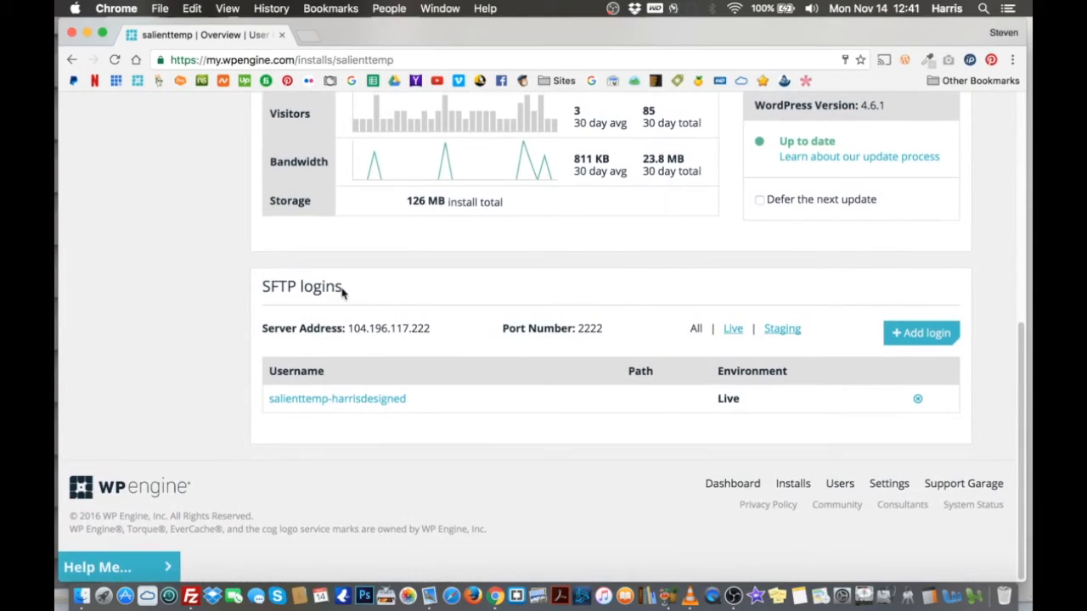
{"action": "mouse_move", "coordinate": [710, 280]}
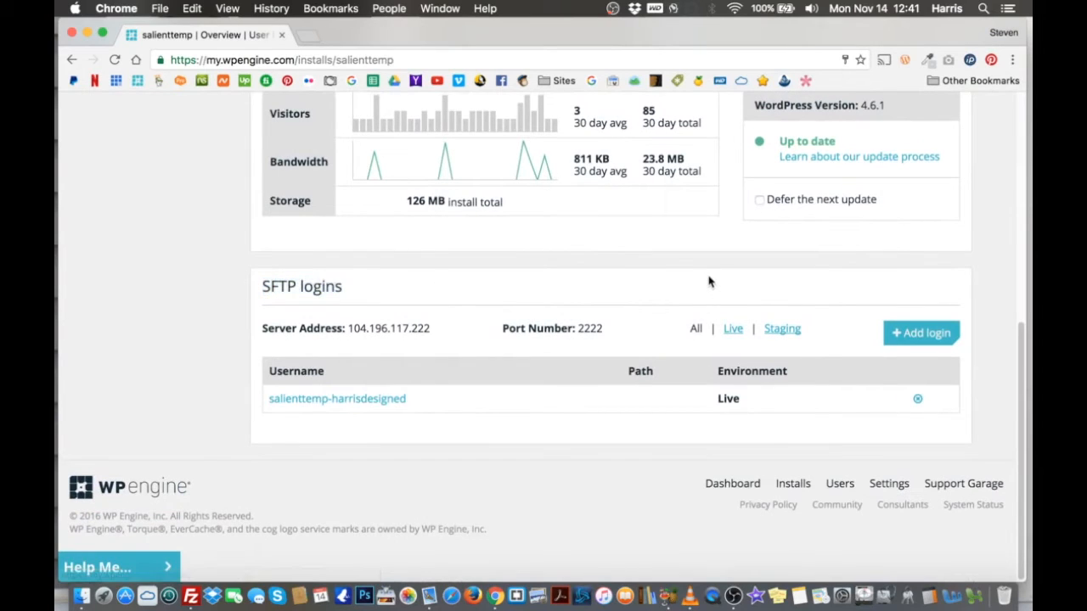
{"action": "mouse_move", "coordinate": [917, 397]}
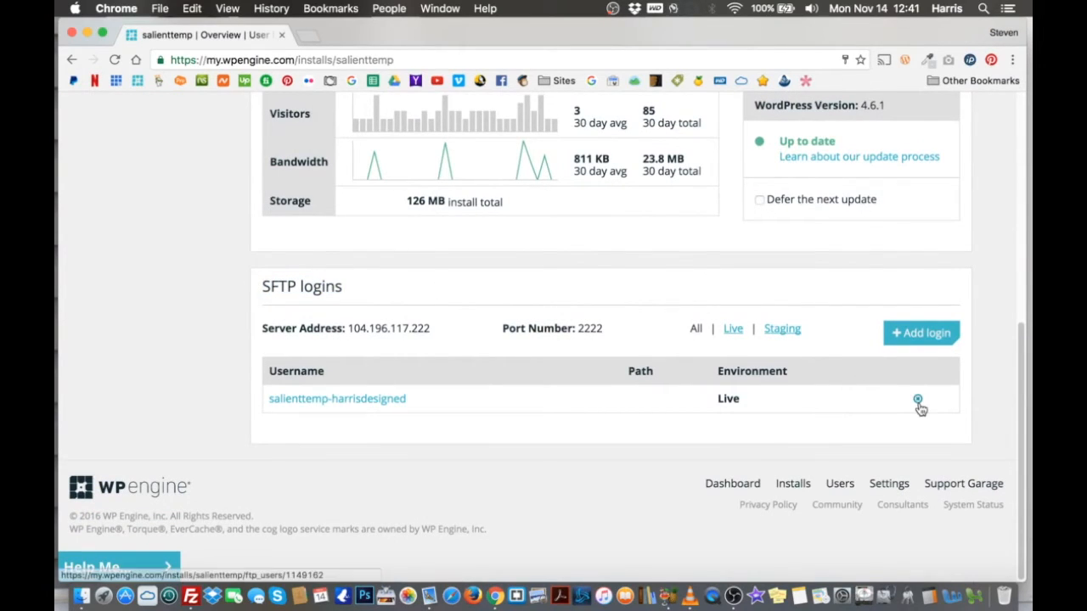
{"action": "mouse_move", "coordinate": [734, 272]}
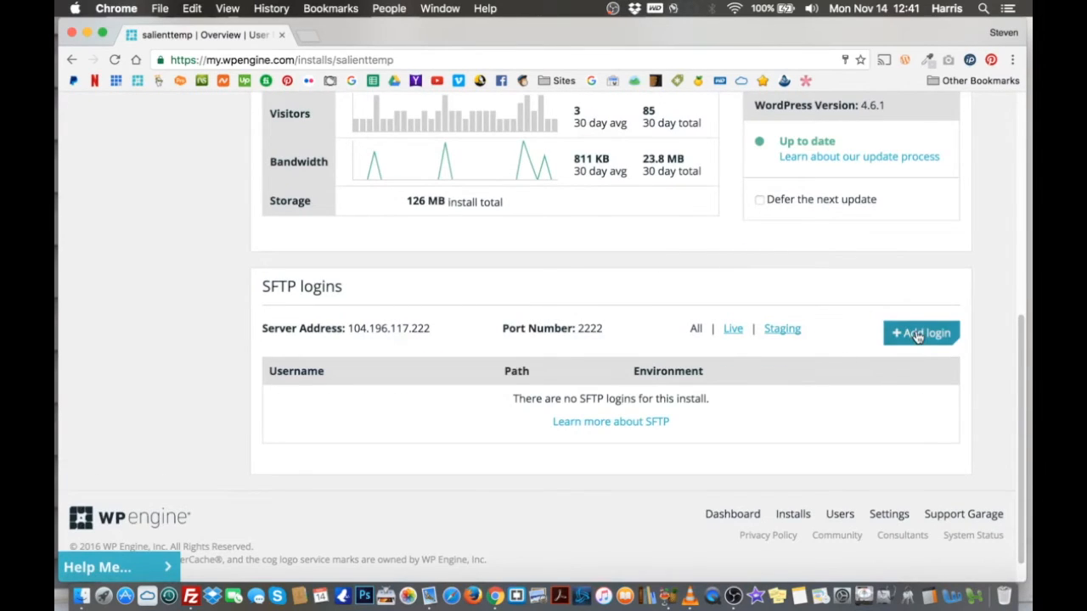
Add SFTP login harrisdesigned with a password on the Live environment and save it
{"action": "left_click", "coordinate": [920, 331]}
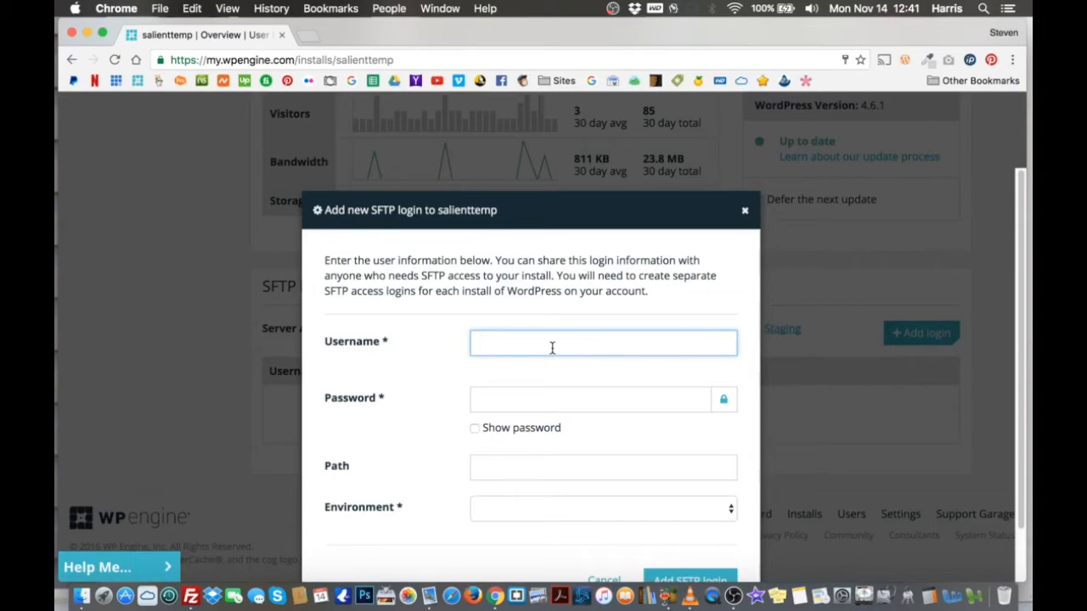
{"action": "type", "text": "harrisdesigned"}
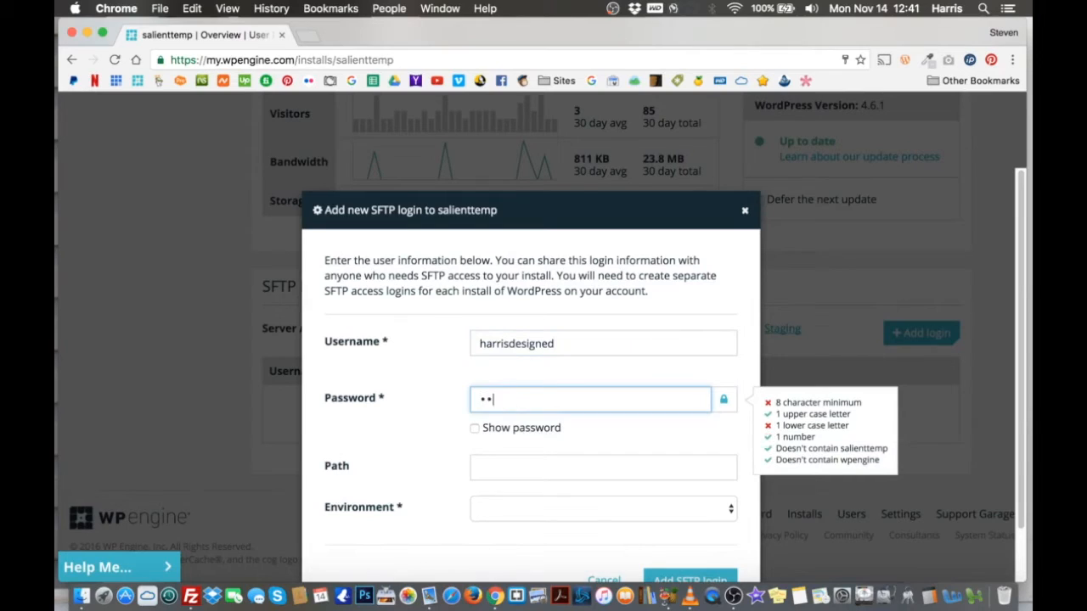
{"action": "type", "text": "password"}
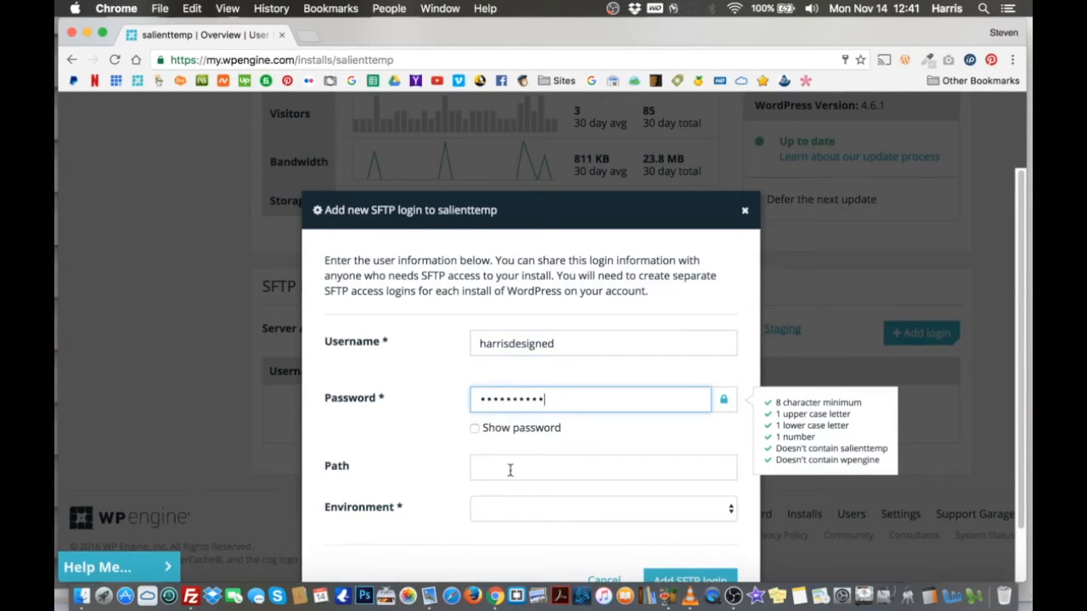
{"action": "mouse_move", "coordinate": [517, 516]}
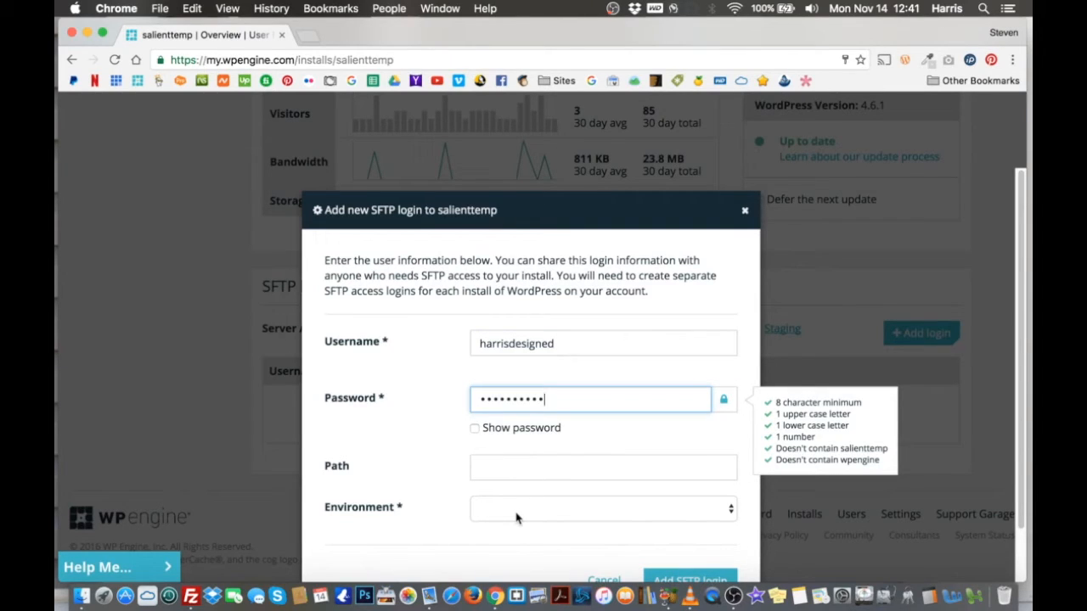
{"action": "left_click", "coordinate": [603, 510]}
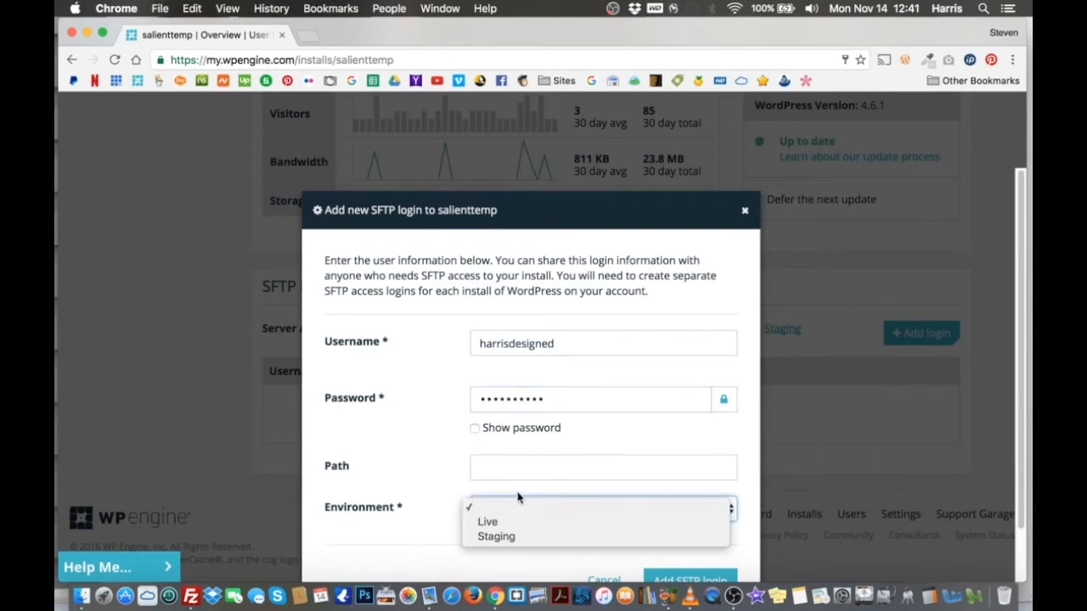
{"action": "mouse_move", "coordinate": [517, 521]}
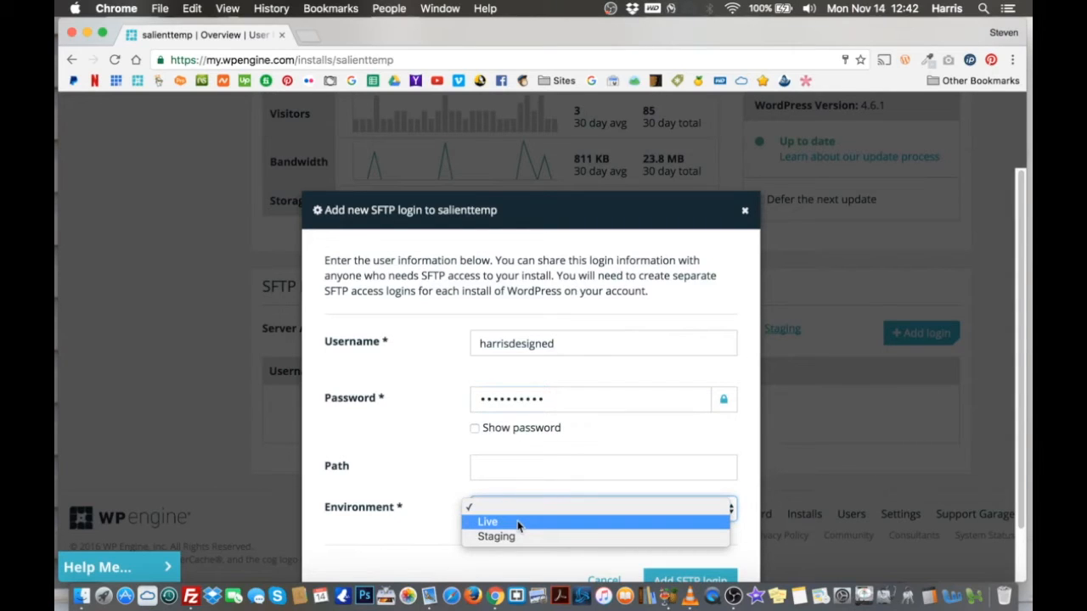
{"action": "left_click", "coordinate": [488, 522]}
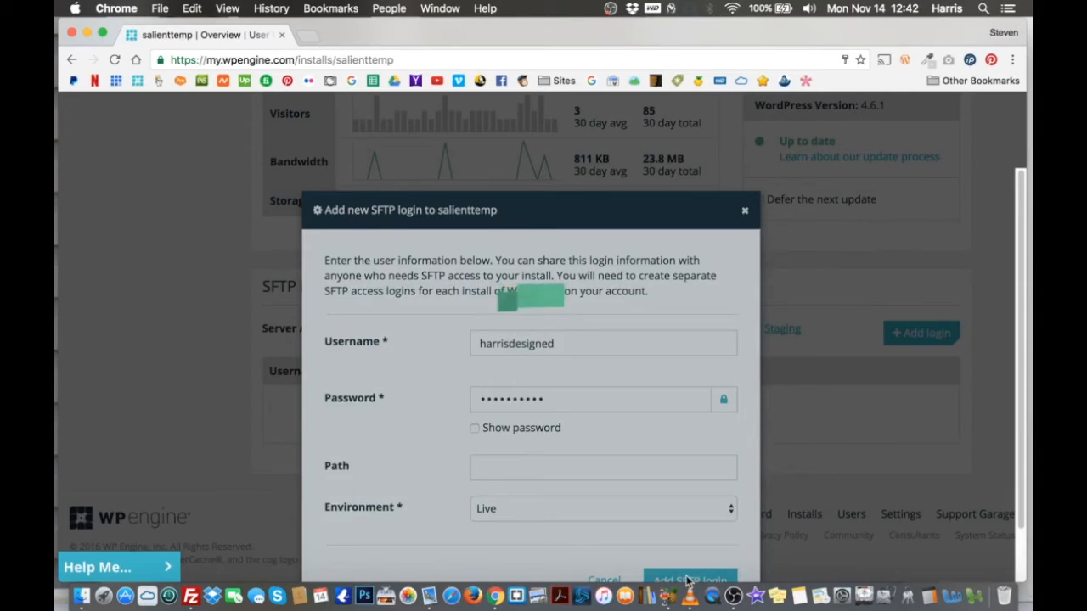
{"action": "left_click", "coordinate": [688, 581]}
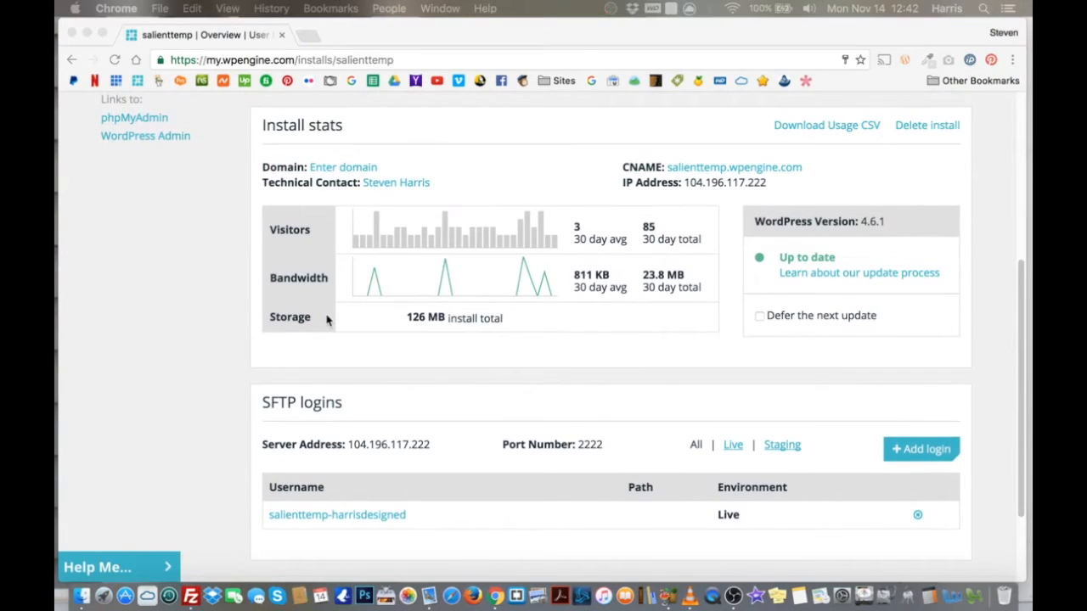
Launch FileZilla and move its window left so the WP Engine install details stay visible
{"action": "left_click", "coordinate": [200, 594]}
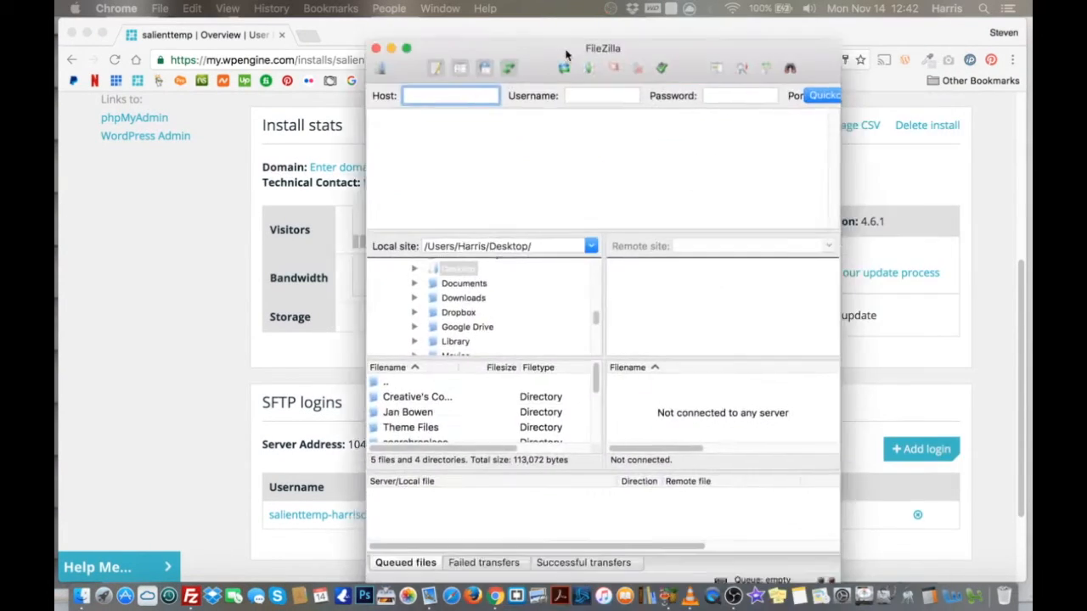
{"action": "left_click_drag", "start_coordinate": [603, 47], "coordinate": [319, 26]}
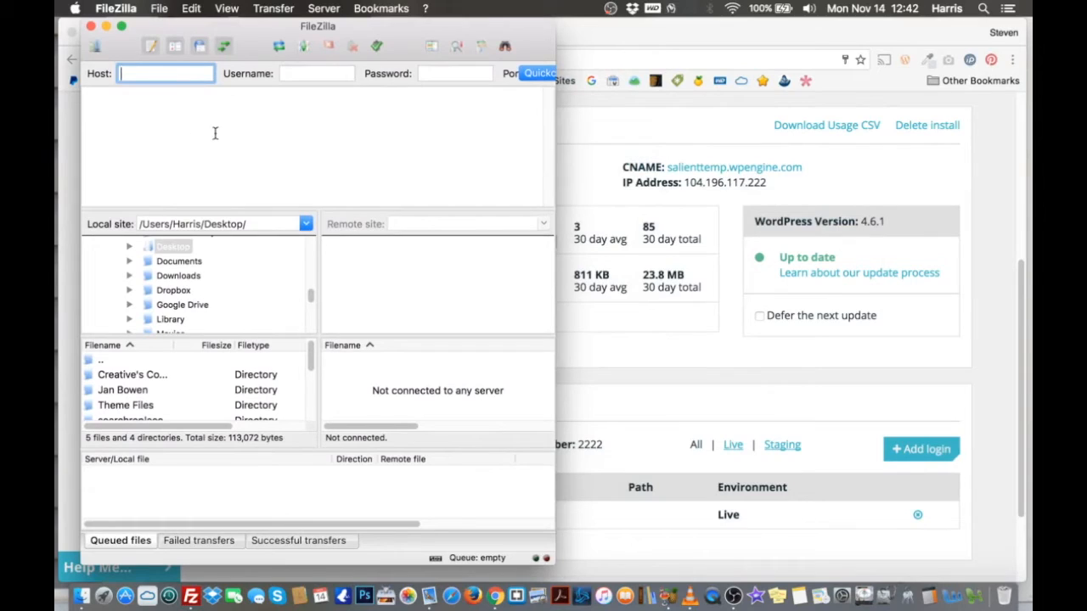
{"action": "mouse_move", "coordinate": [246, 134]}
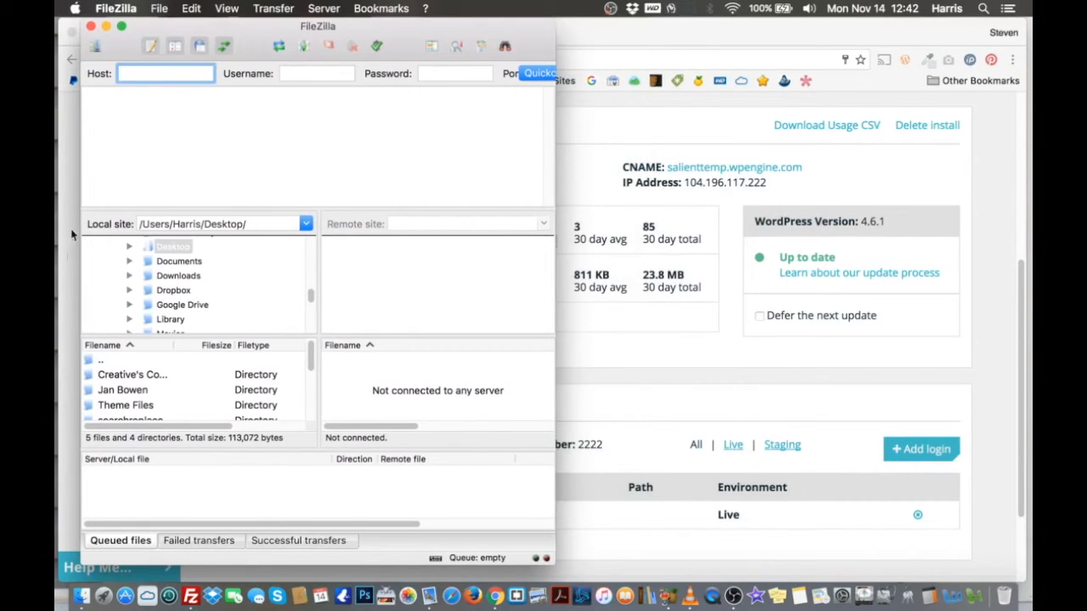
{"action": "mouse_move", "coordinate": [127, 434]}
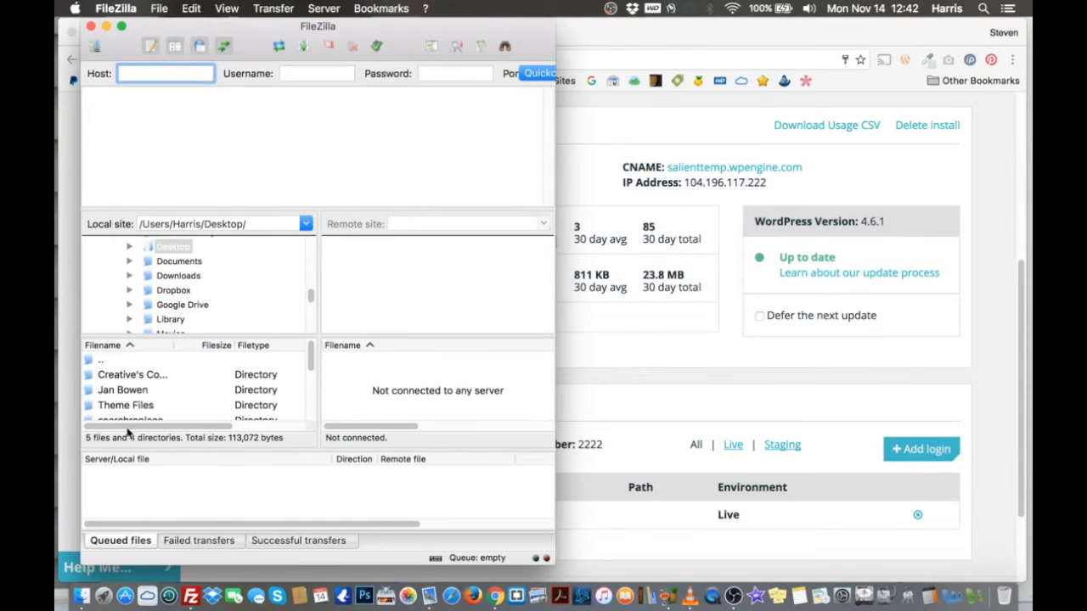
{"action": "left_click", "coordinate": [166, 73]}
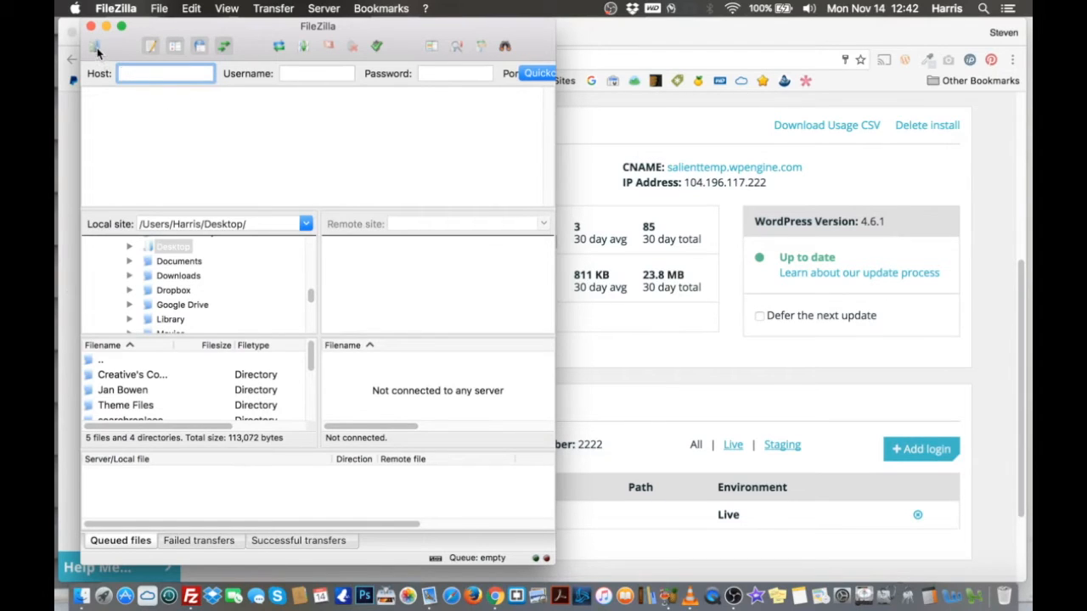
{"action": "mouse_move", "coordinate": [96, 44]}
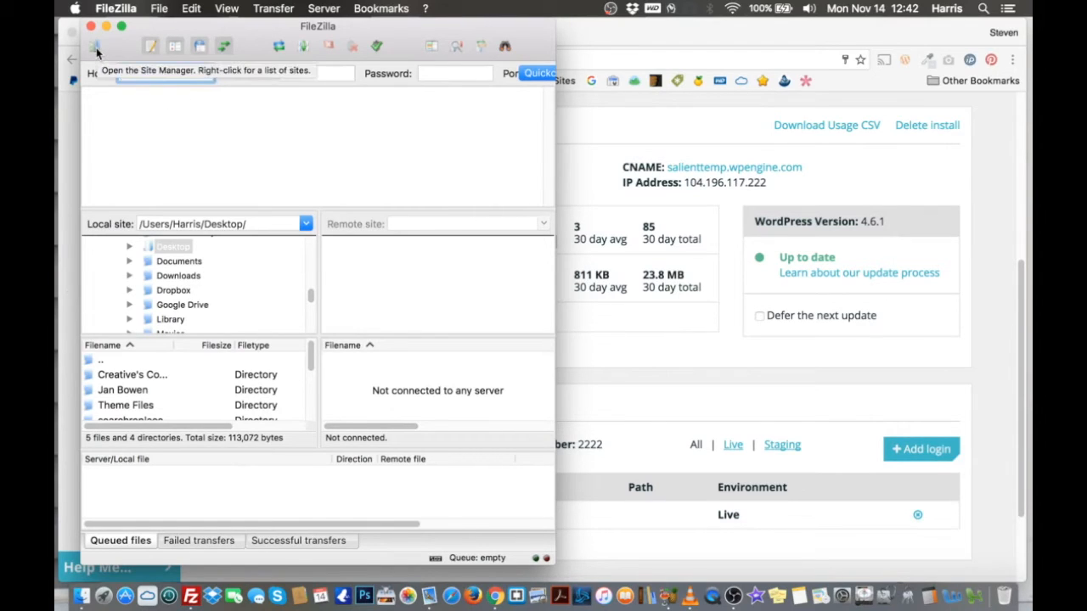
In Site Manager create a site named Salient Demo using SFTP protocol and Normal logon
{"action": "left_click", "coordinate": [98, 44]}
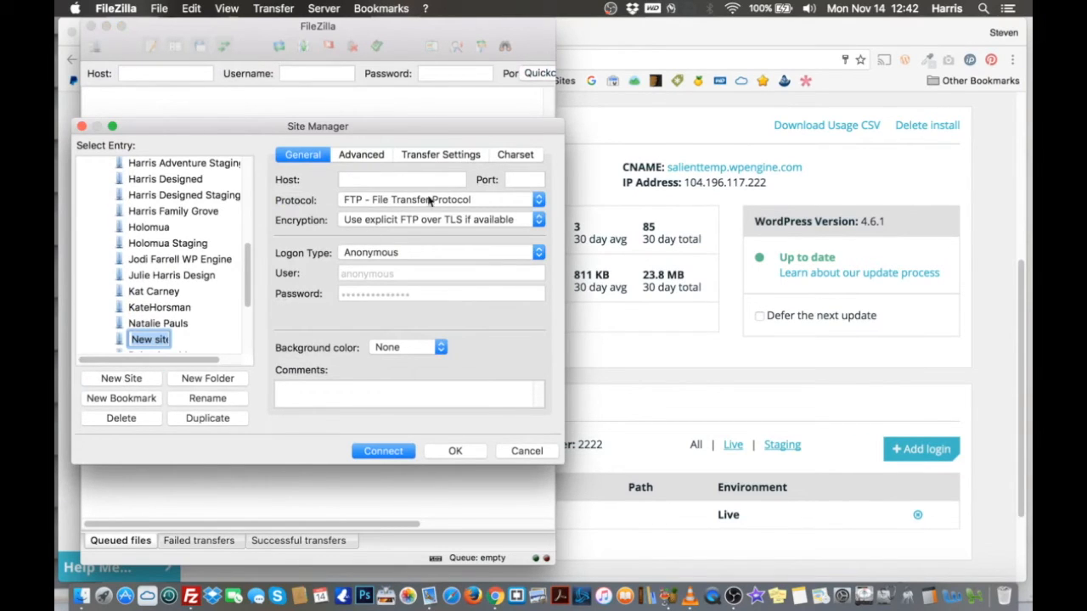
{"action": "type", "text": "Sal"}
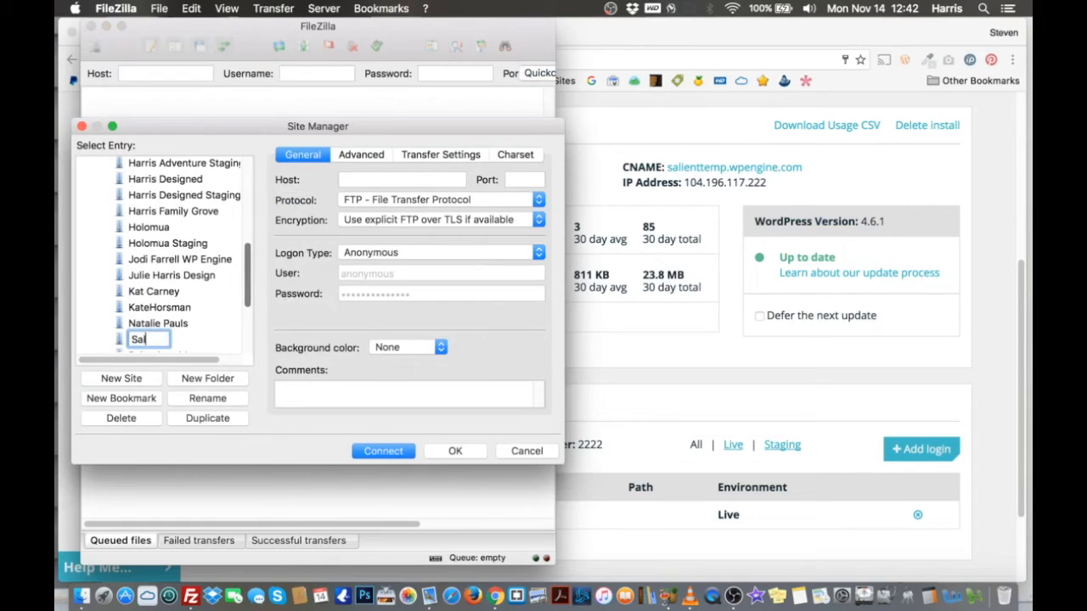
{"action": "type", "text": "Salient Demo"}
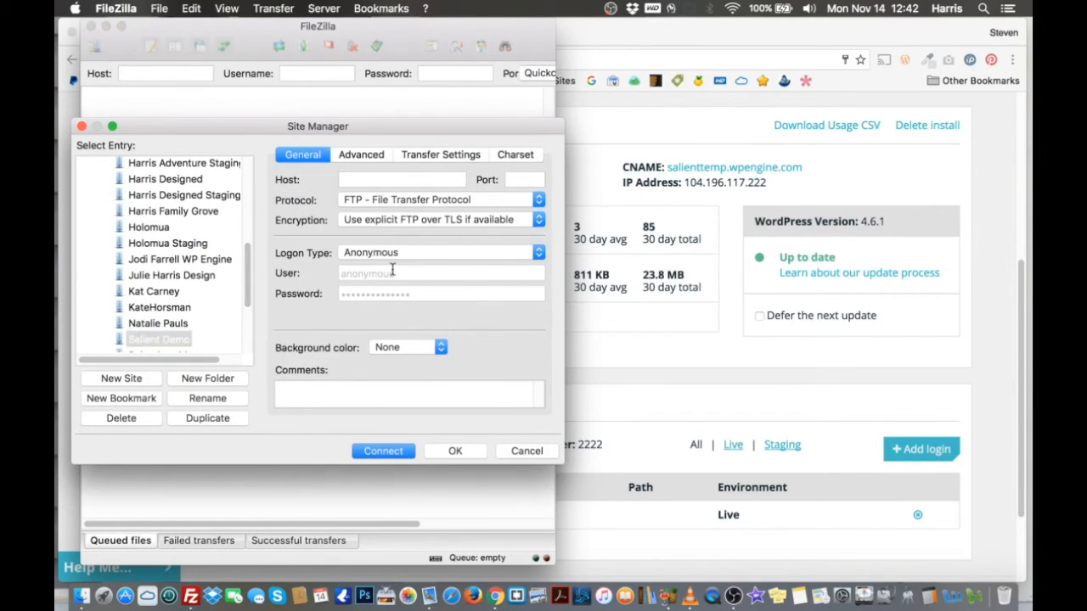
{"action": "mouse_move", "coordinate": [426, 202]}
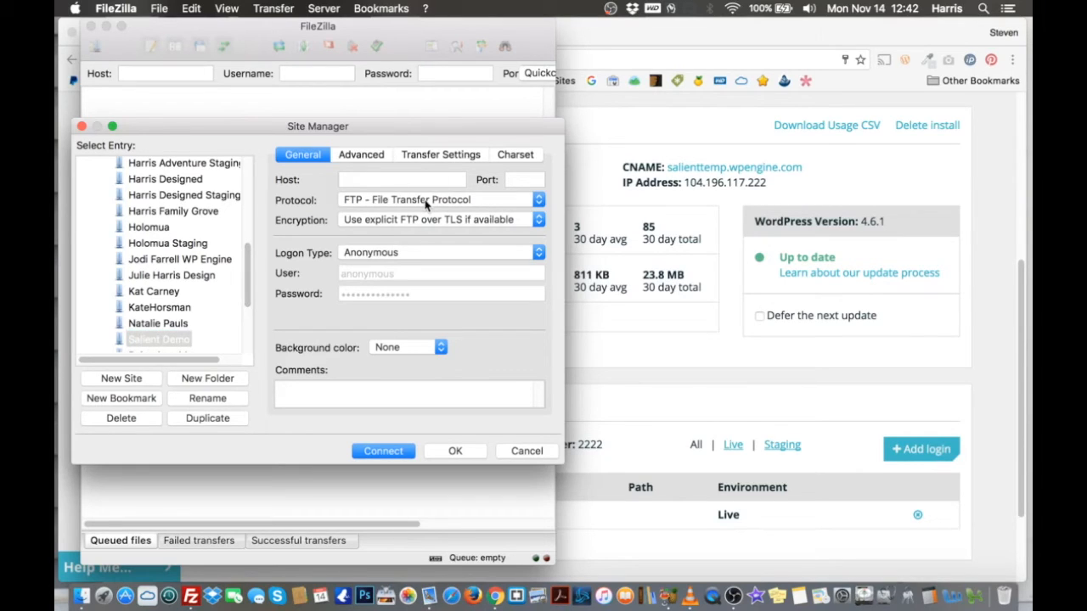
{"action": "left_click", "coordinate": [439, 199]}
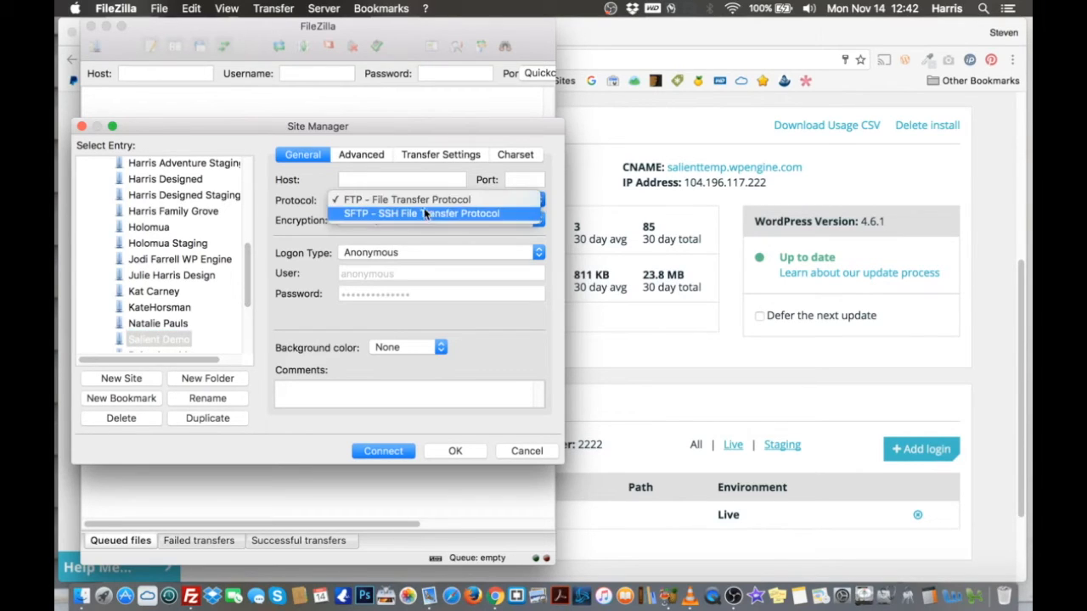
{"action": "left_click", "coordinate": [428, 214]}
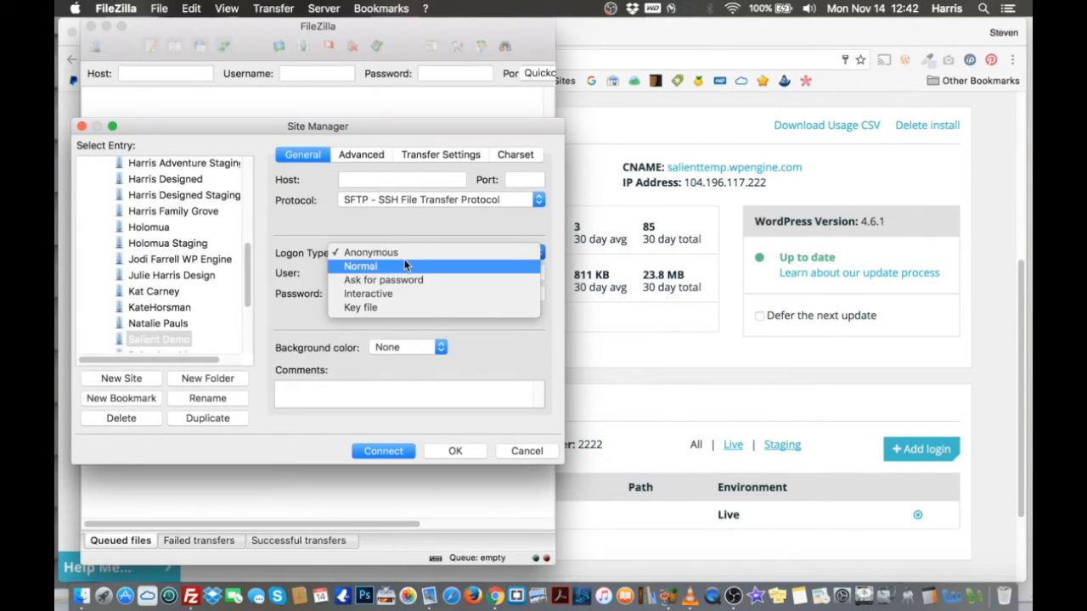
{"action": "left_click", "coordinate": [360, 265]}
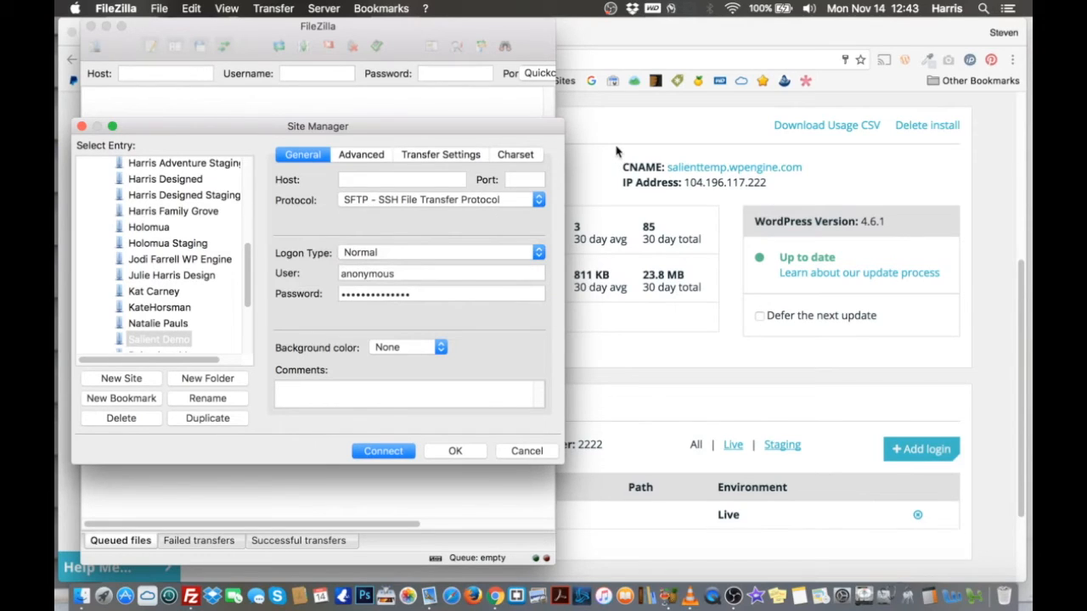
{"action": "mouse_move", "coordinate": [625, 51]}
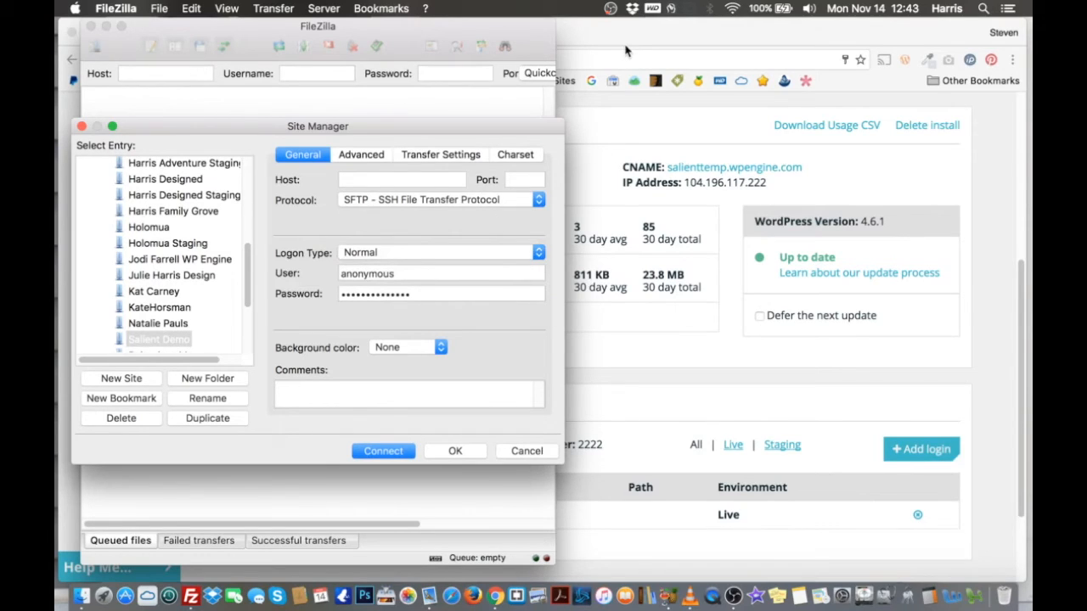
{"action": "mouse_move", "coordinate": [385, 216]}
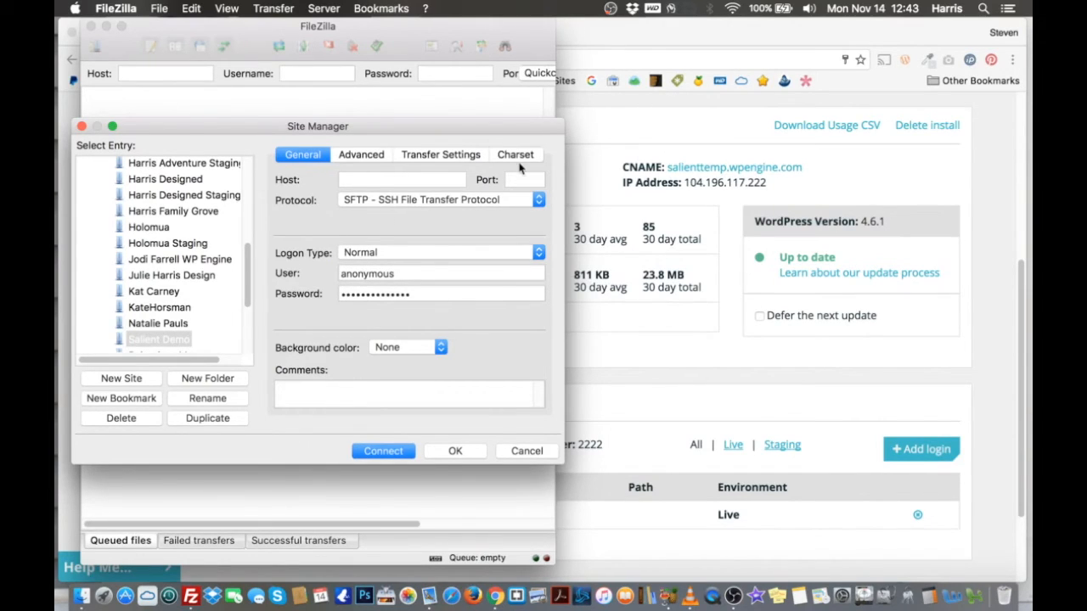
{"action": "mouse_move", "coordinate": [631, 180]}
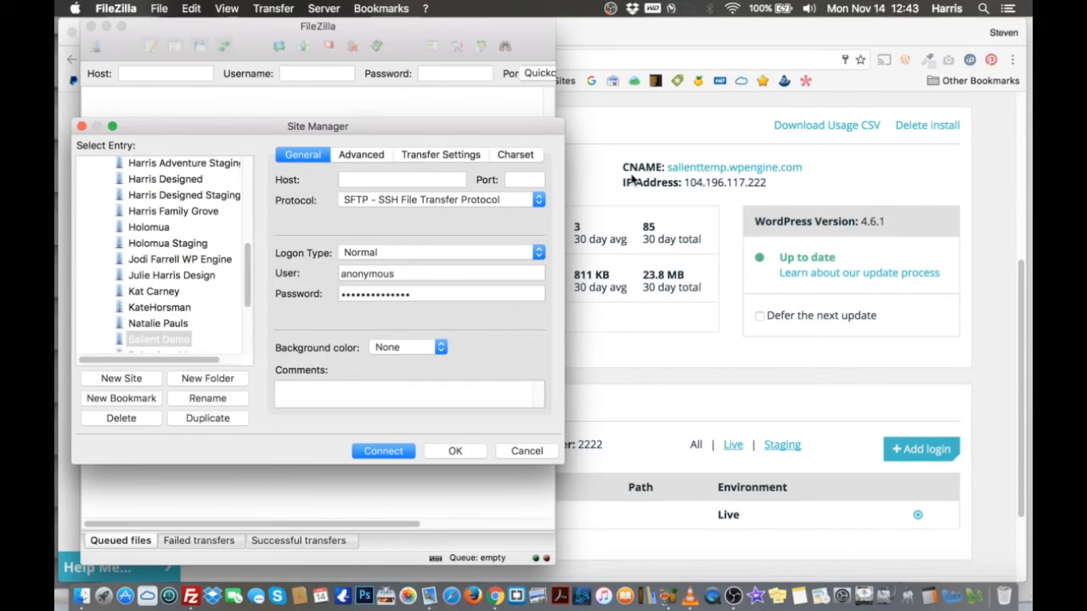
Return to the WP Engine install page and select its IP address 104.196.117.222
{"action": "left_click", "coordinate": [401, 180]}
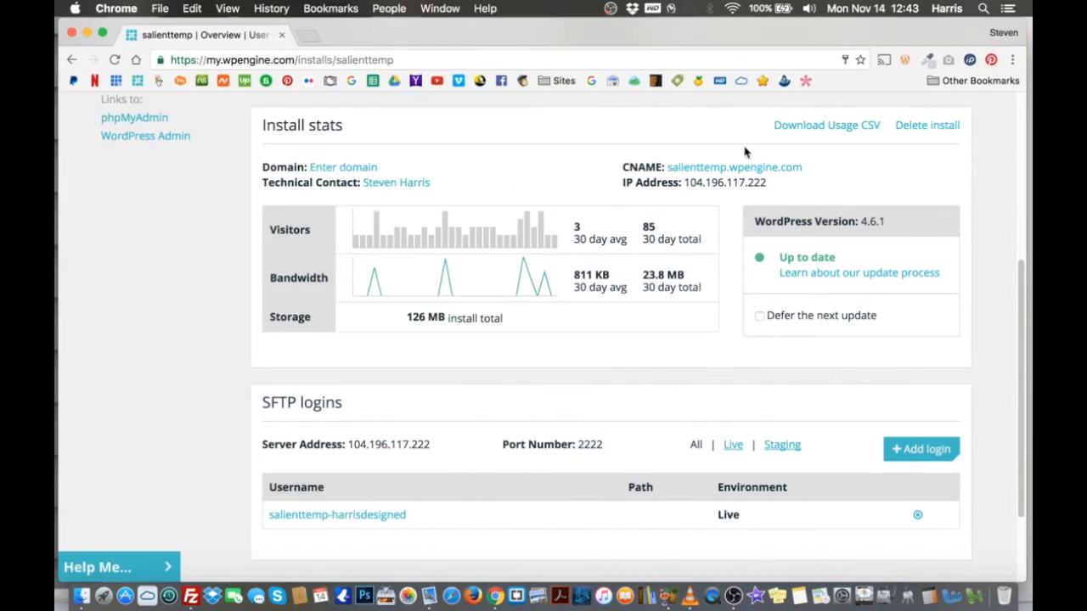
{"action": "mouse_move", "coordinate": [809, 175]}
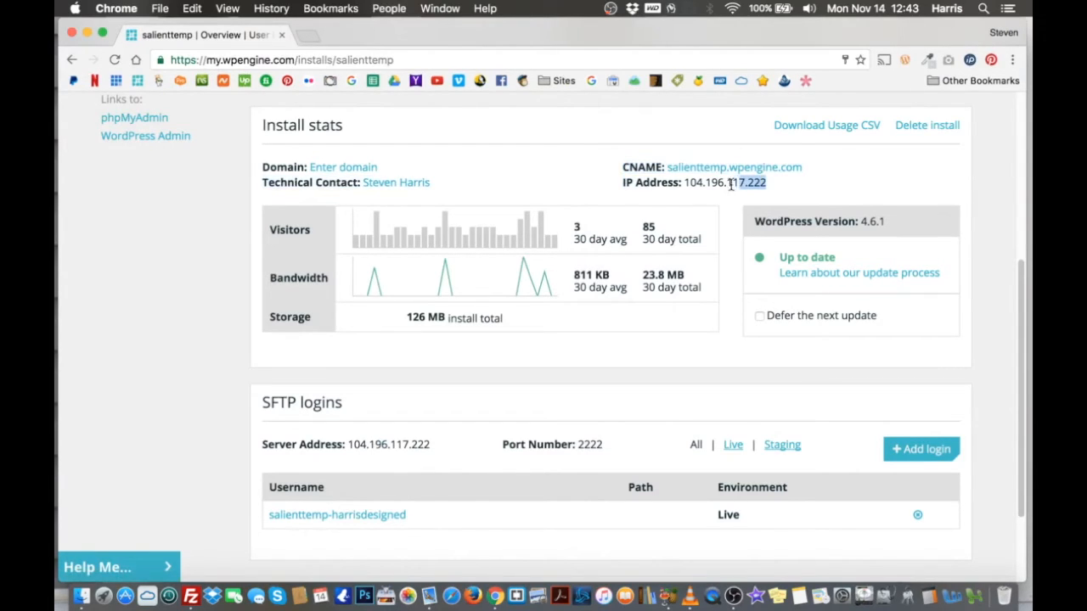
{"action": "left_click_drag", "start_coordinate": [765, 183], "coordinate": [620, 183]}
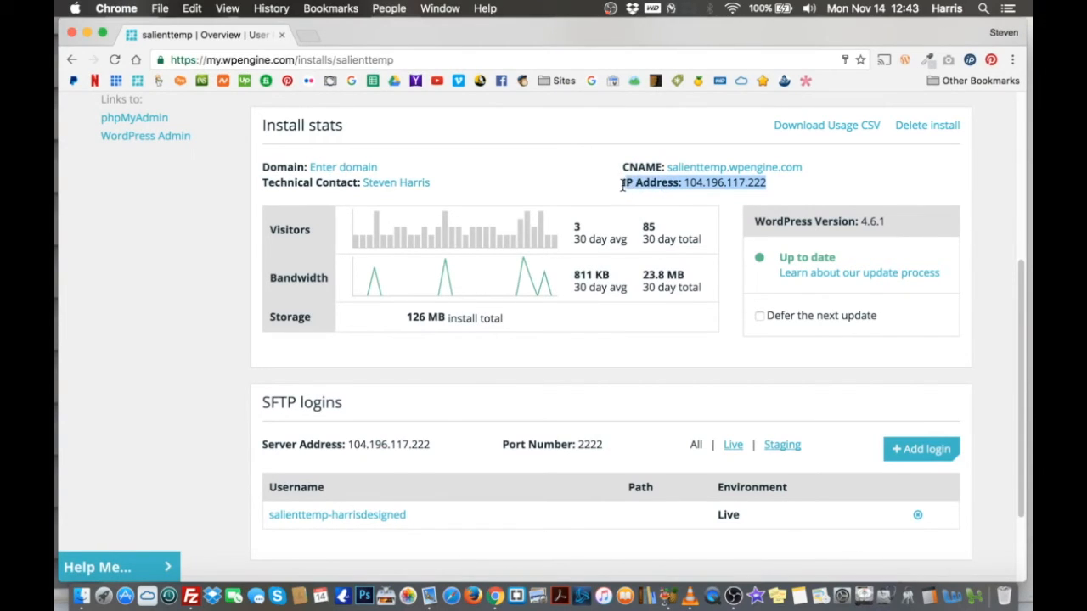
{"action": "mouse_move", "coordinate": [774, 194]}
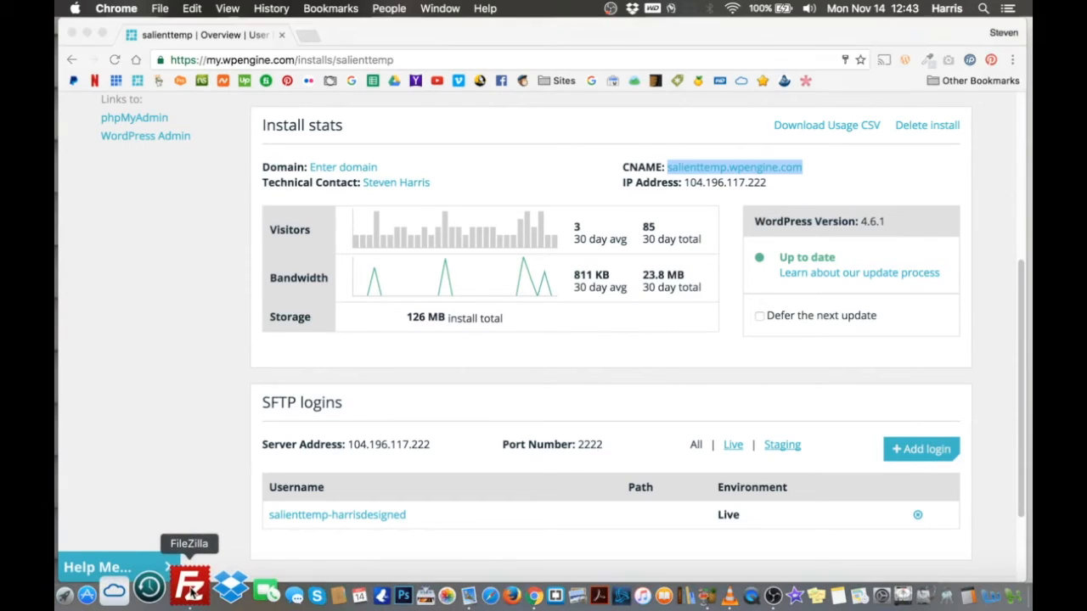
Enter host salienttemp.wpengine.com in the Salient Demo site, then grab the live SFTP username from WP Engine
{"action": "left_click", "coordinate": [185, 595]}
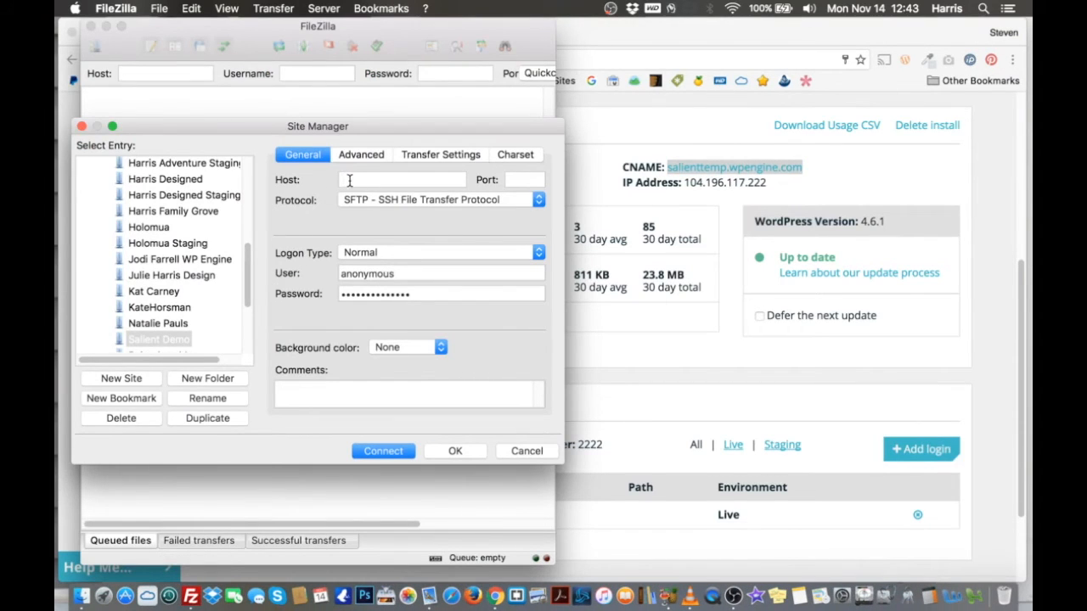
{"action": "type", "text": "salienttemp.wpengine.com"}
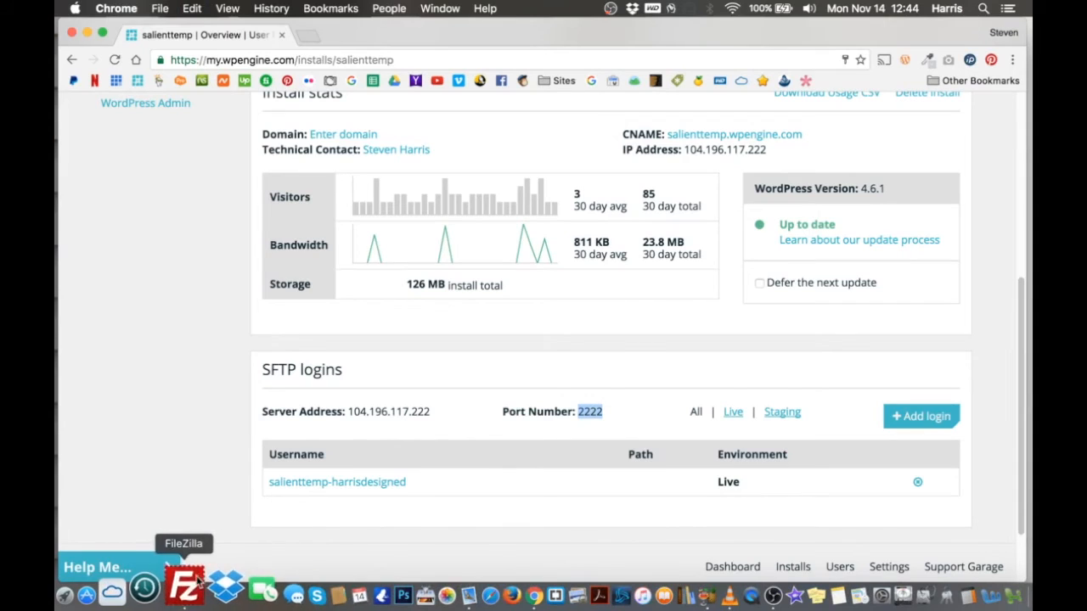
{"action": "left_click", "coordinate": [180, 592]}
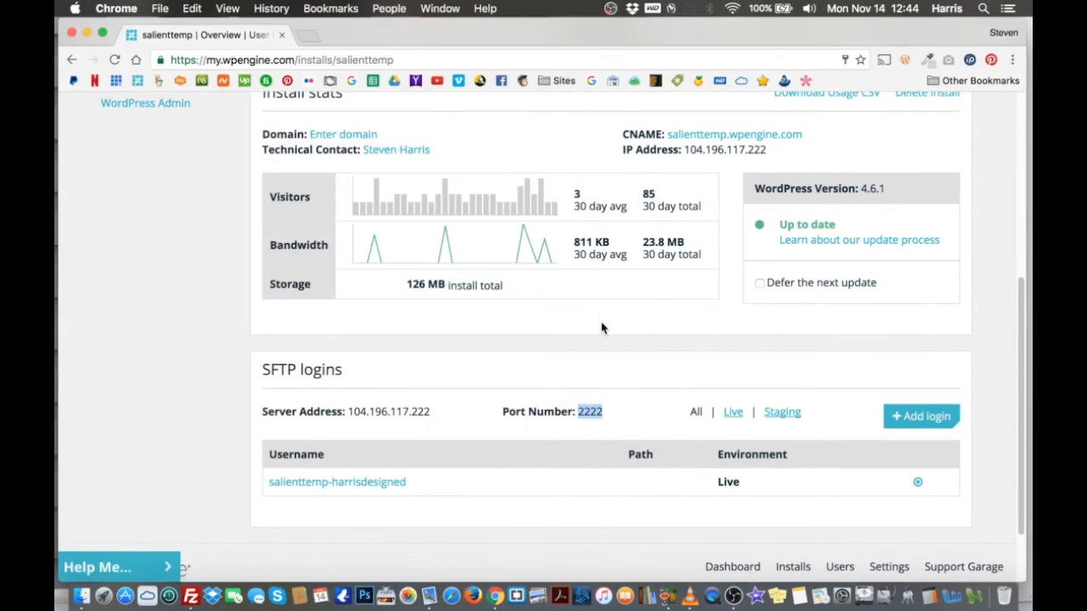
{"action": "mouse_move", "coordinate": [265, 493]}
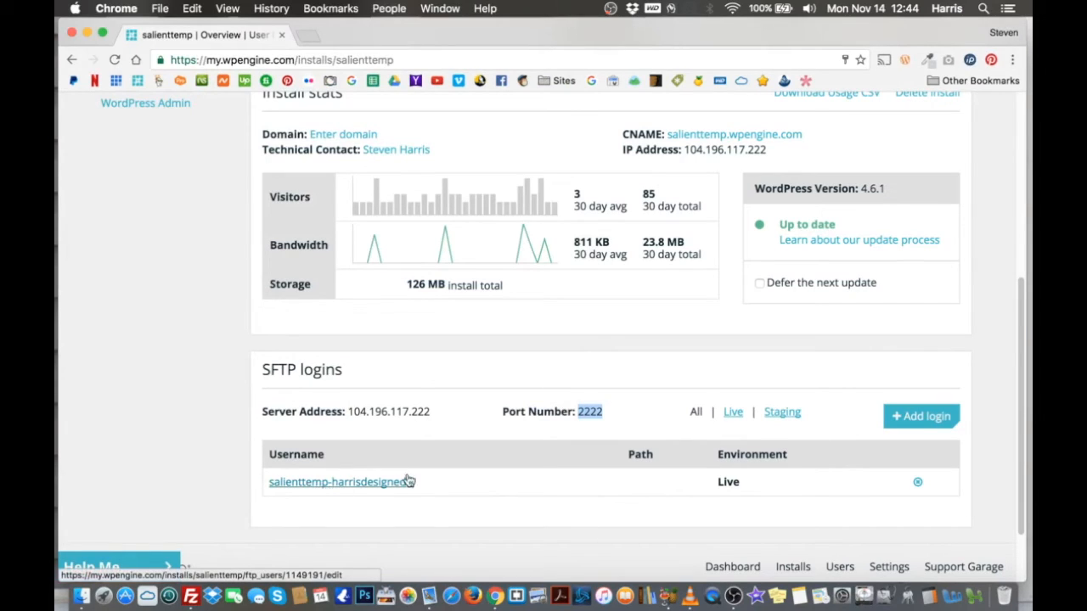
{"action": "double_click", "coordinate": [336, 482]}
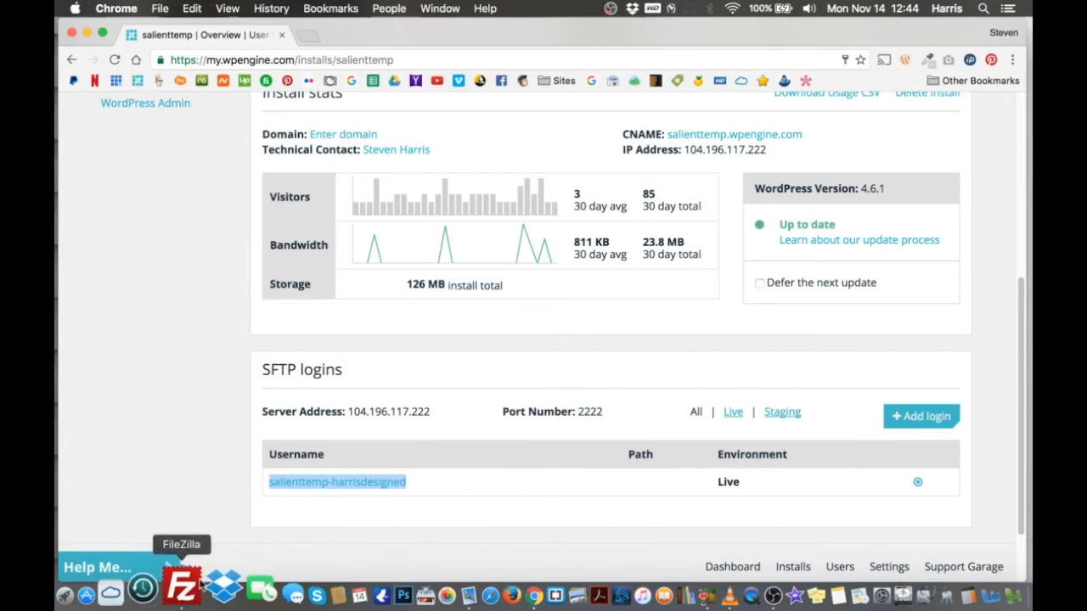
{"action": "left_click", "coordinate": [180, 587]}
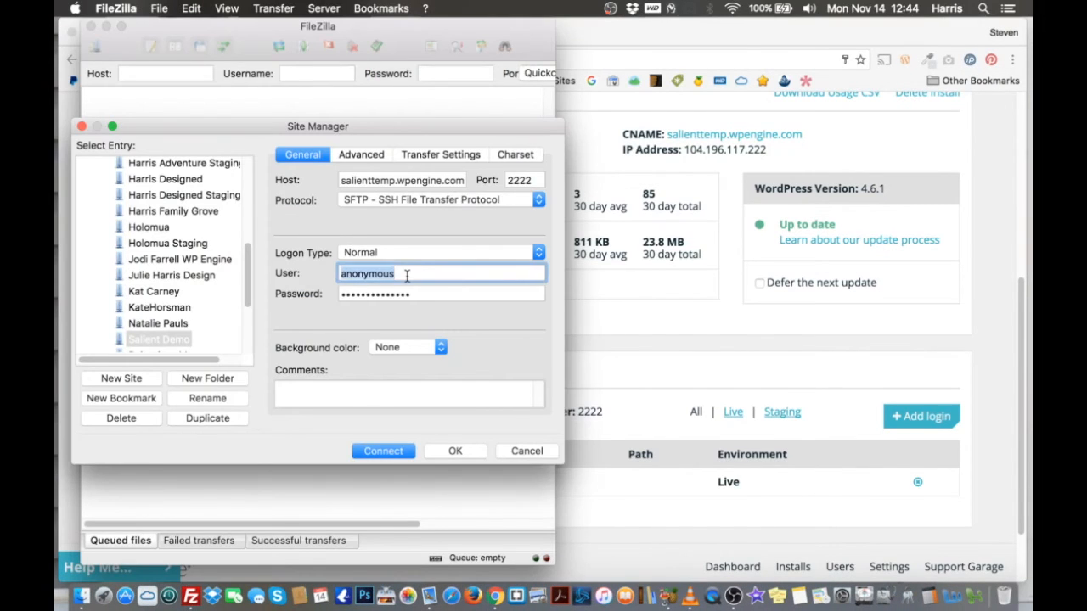
Connect to the install as salienttemp-harrisdesigned with its password
{"action": "type", "text": "salienttemp-harrisdesigned"}
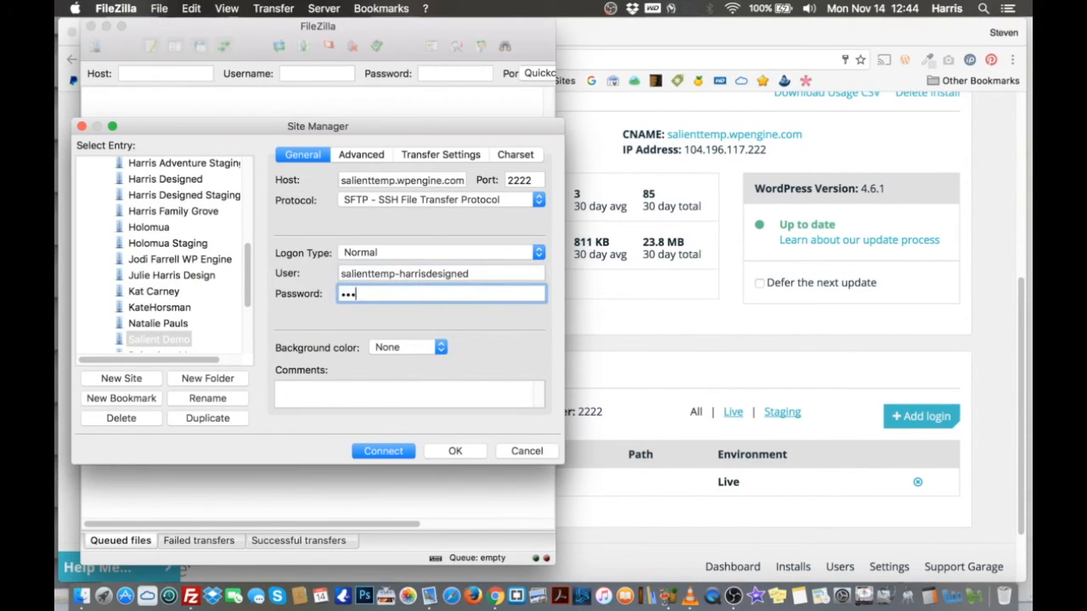
{"action": "type", "text": "•••••••••"}
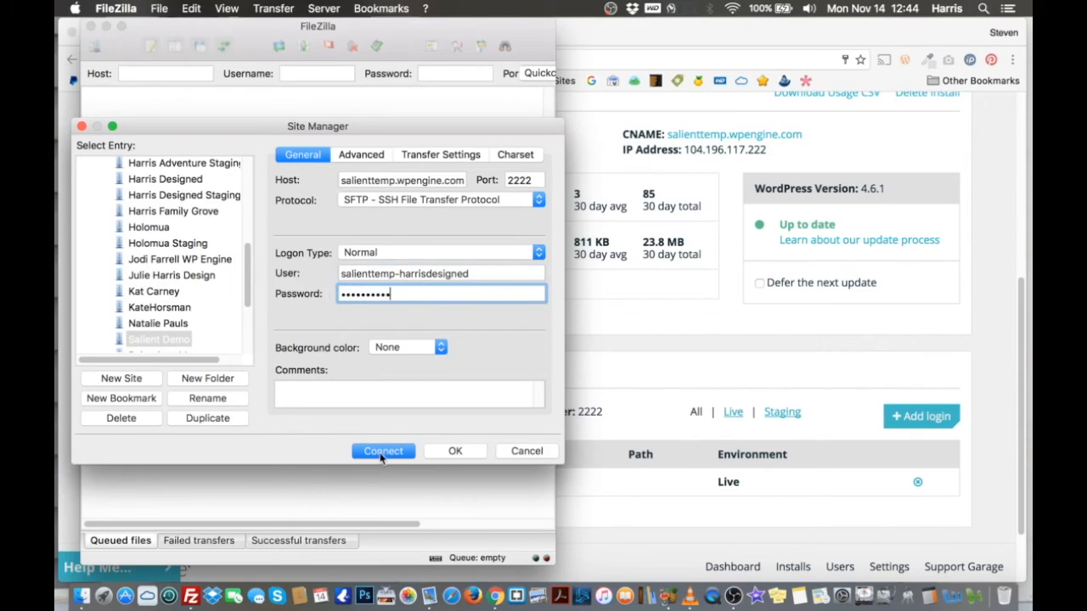
{"action": "left_click", "coordinate": [382, 452]}
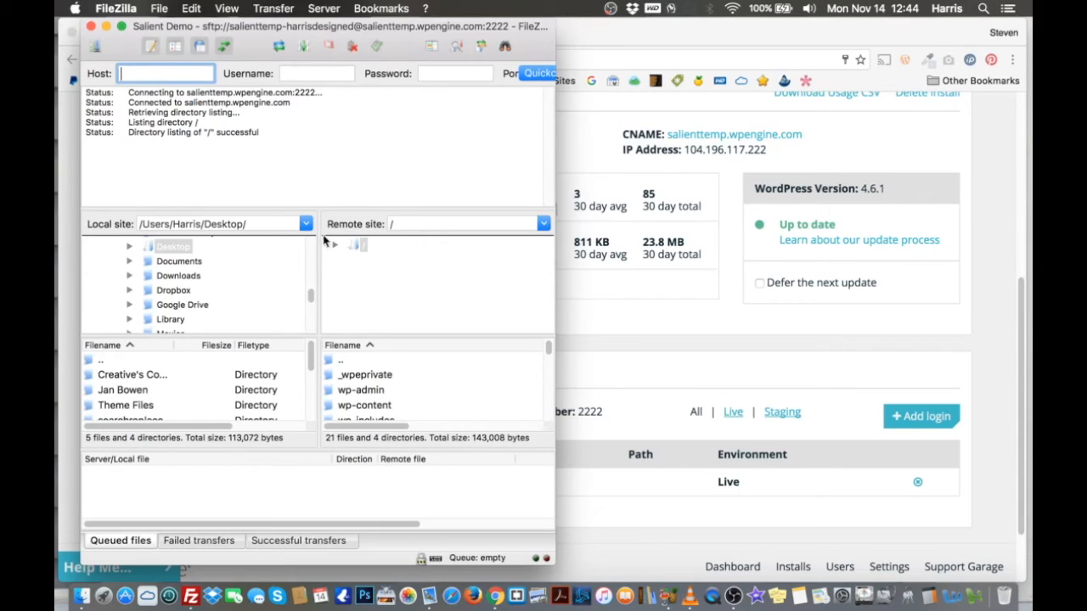
{"action": "mouse_move", "coordinate": [309, 211]}
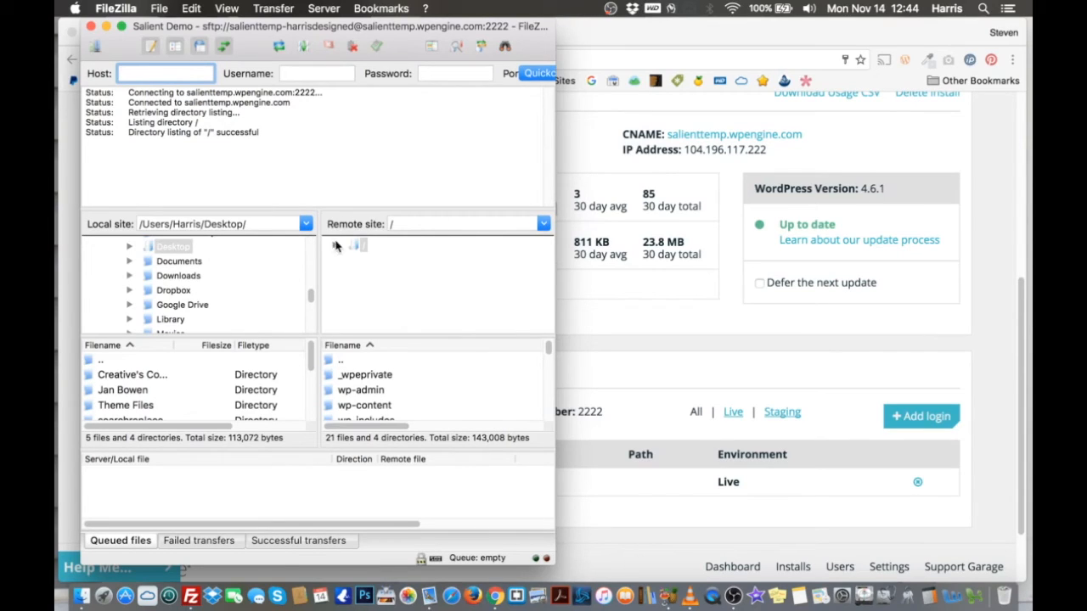
{"action": "mouse_move", "coordinate": [363, 251]}
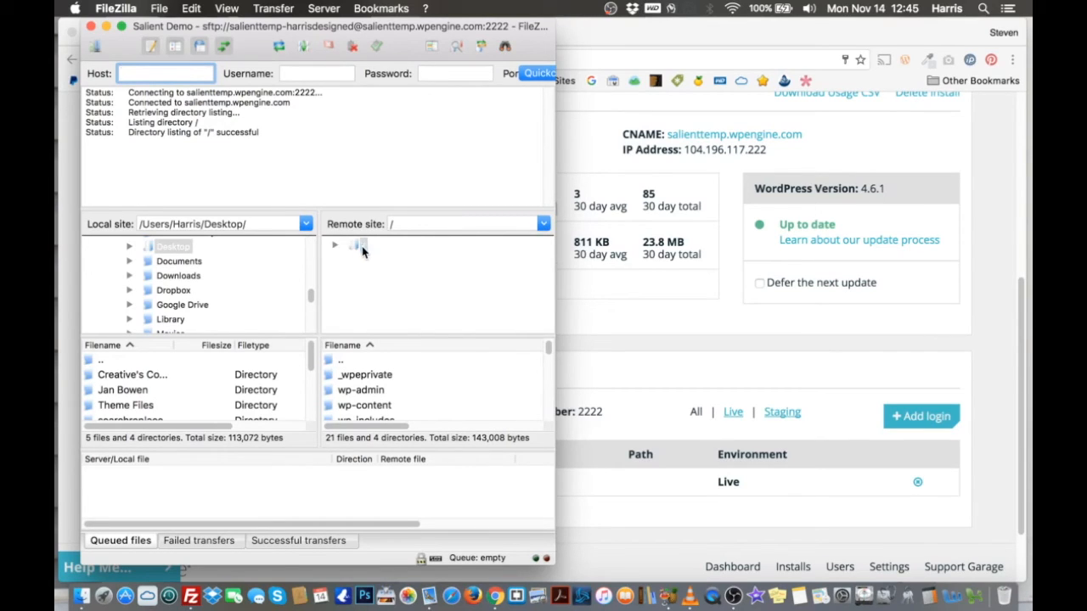
Navigate the remote tree into wp-content/themes, where a salient folder already exists
{"action": "left_click", "coordinate": [335, 244]}
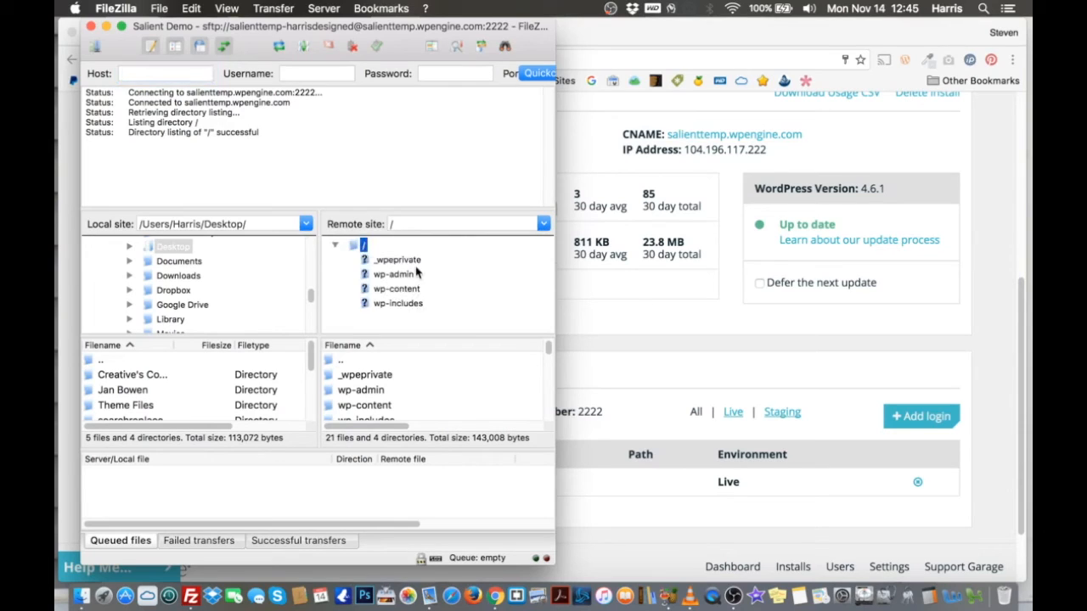
{"action": "mouse_move", "coordinate": [409, 307]}
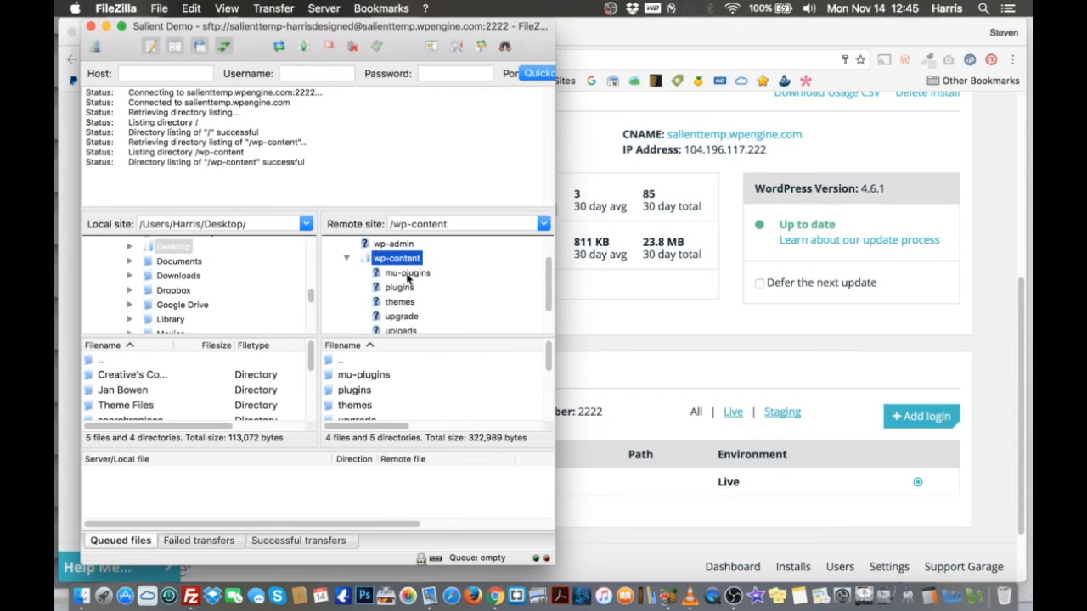
{"action": "left_click", "coordinate": [398, 303]}
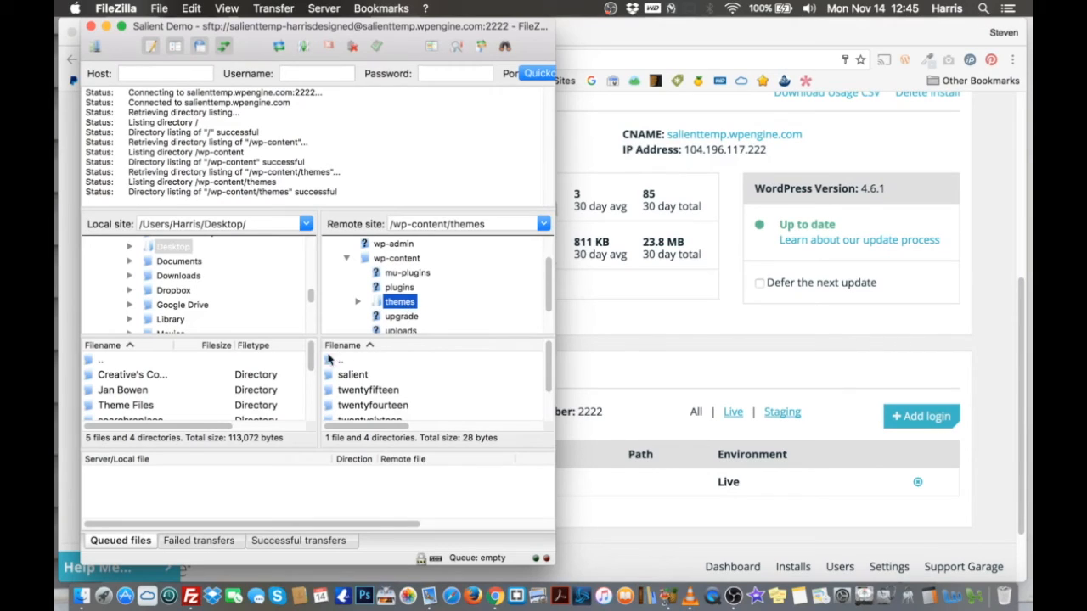
{"action": "mouse_move", "coordinate": [393, 367]}
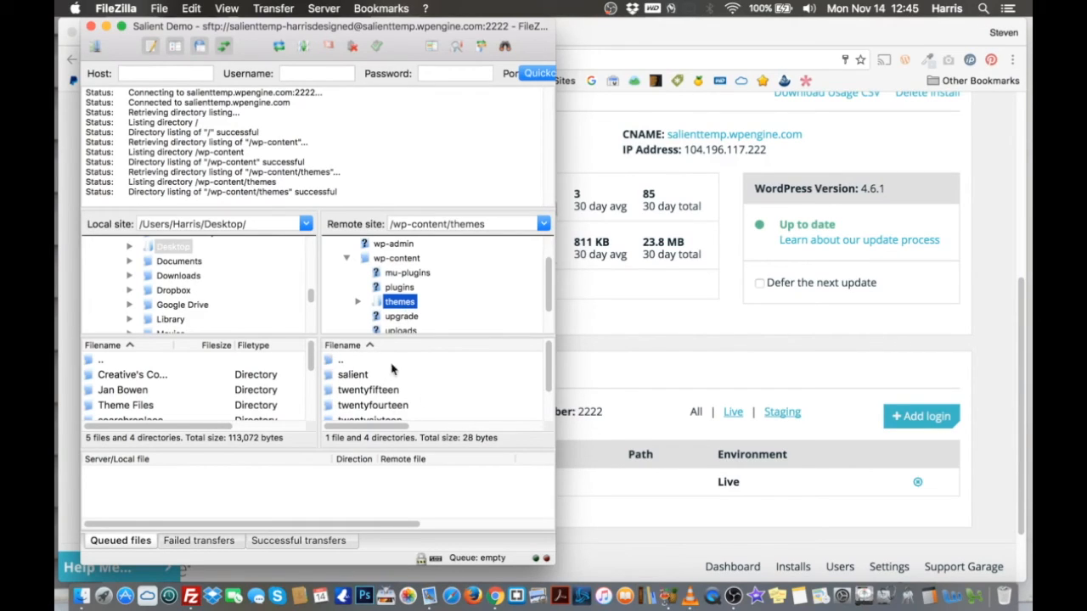
{"action": "scroll", "scroll_direction": "down", "scroll_amount": 3}
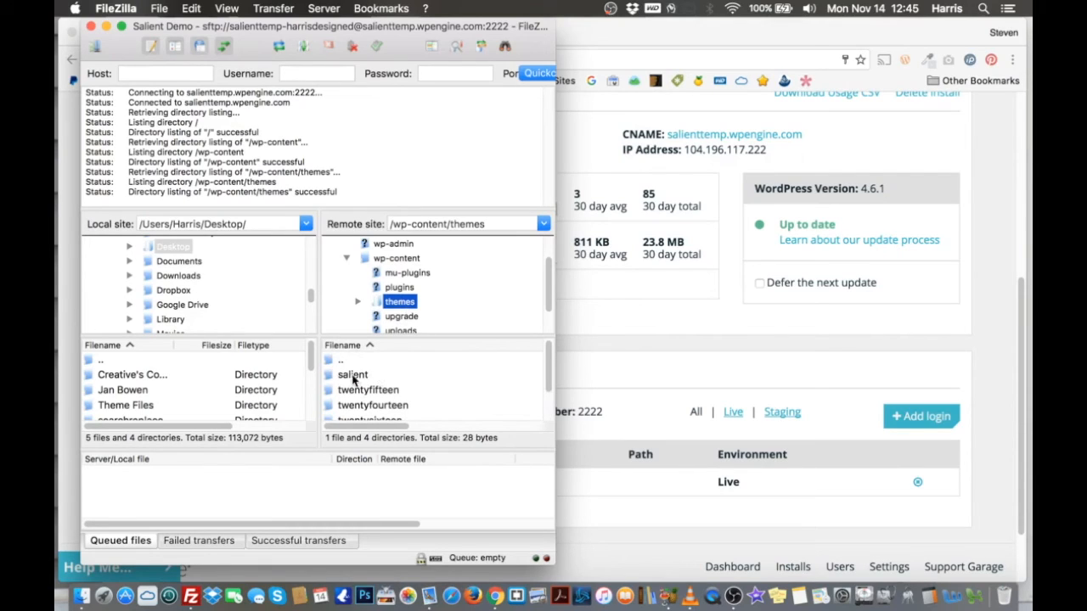
Select the existing salient folder in the remote wp-content/themes listing
{"action": "left_click", "coordinate": [351, 375]}
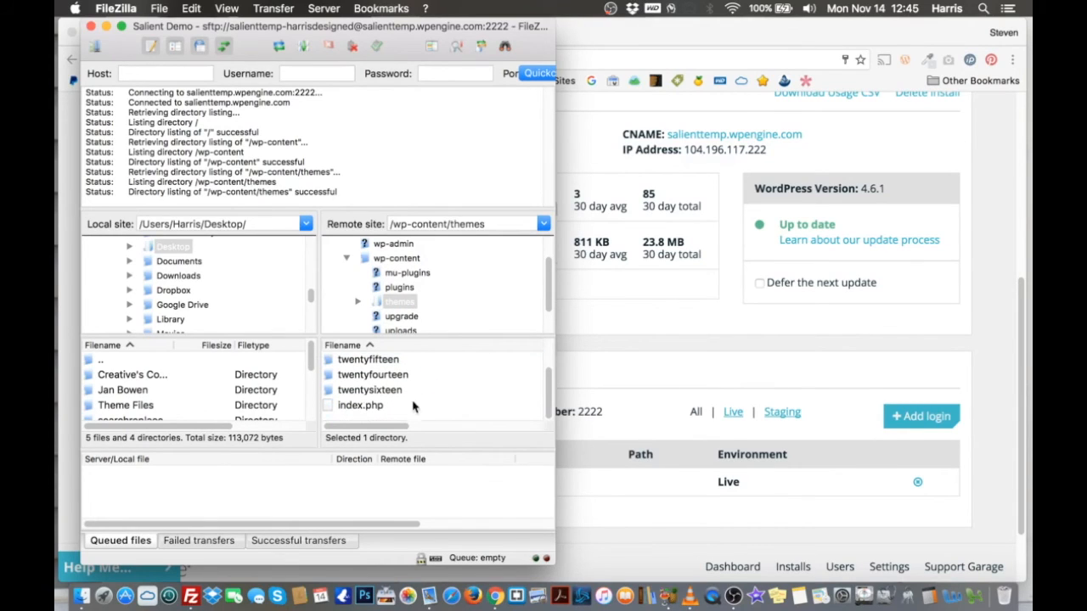
{"action": "mouse_move", "coordinate": [401, 418]}
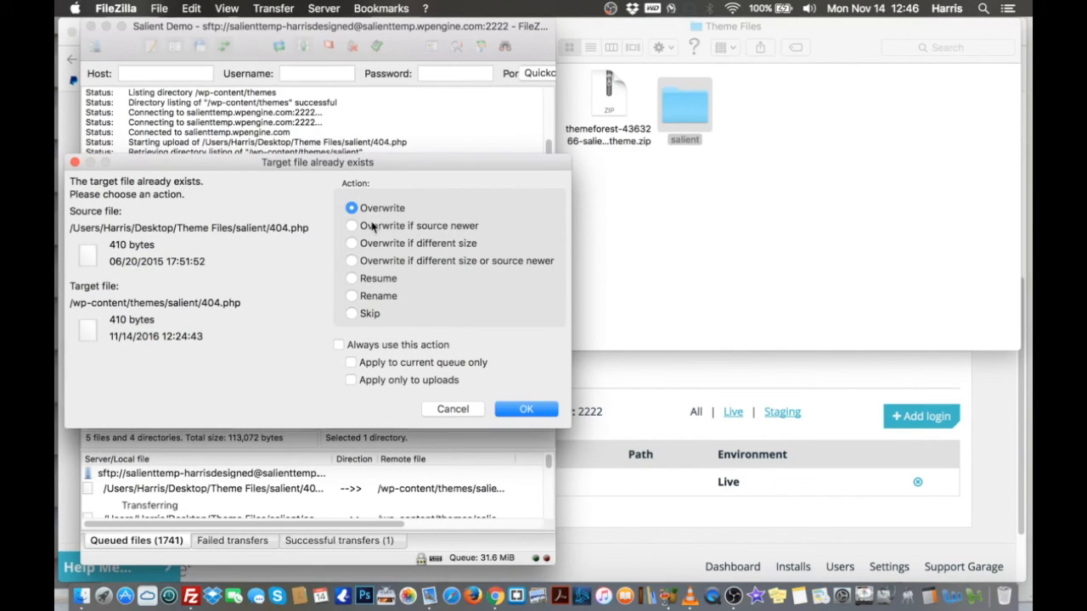
Resolve the file conflict with 'Overwrite if source newer', applied to every remaining conflict in the queue
{"action": "left_click", "coordinate": [350, 226]}
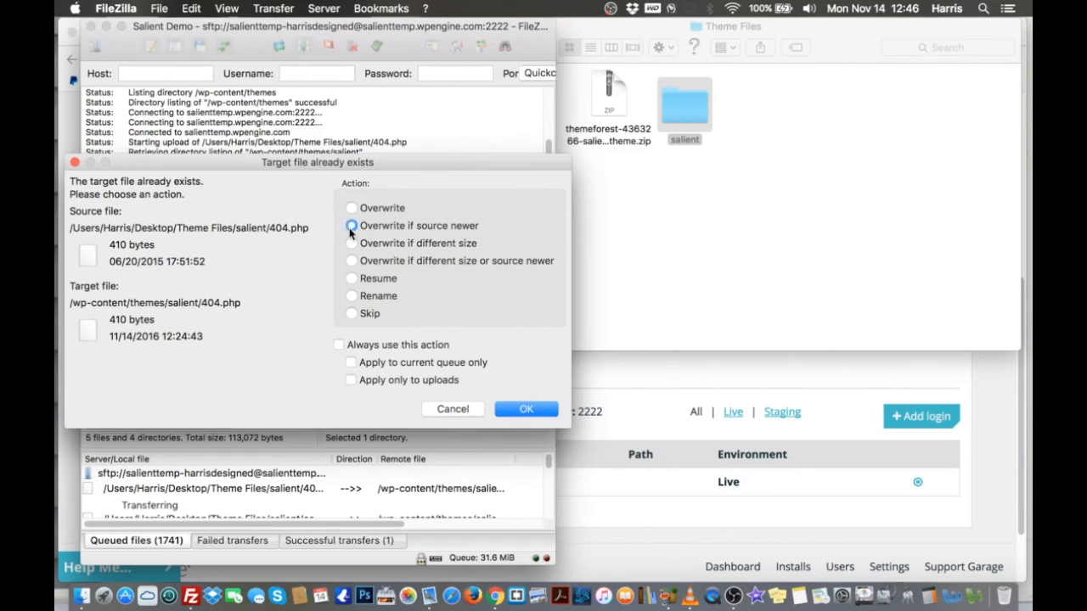
{"action": "left_click", "coordinate": [350, 224]}
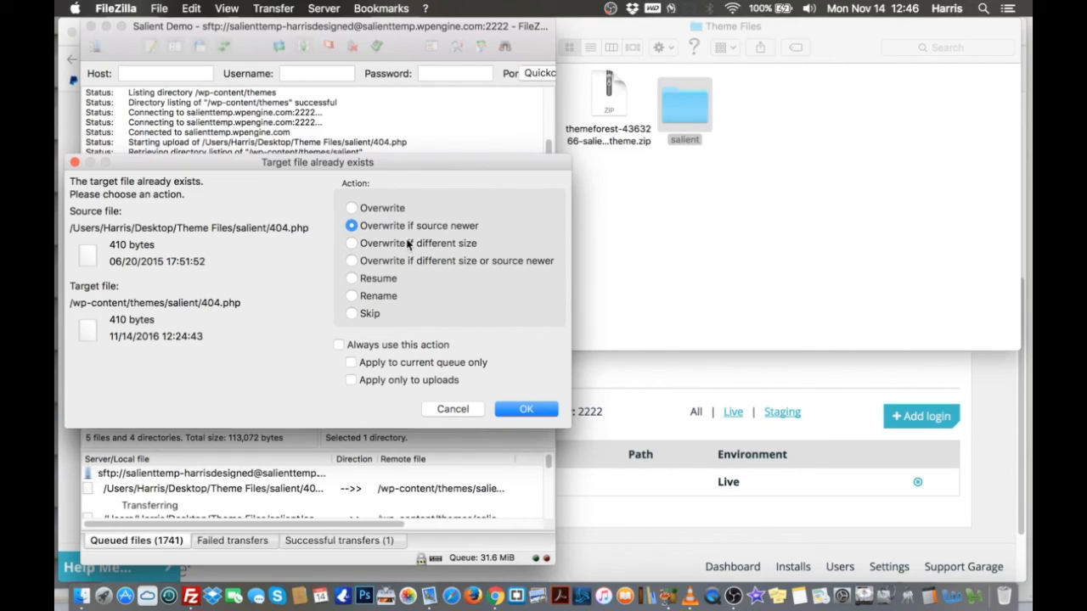
{"action": "mouse_move", "coordinate": [369, 329]}
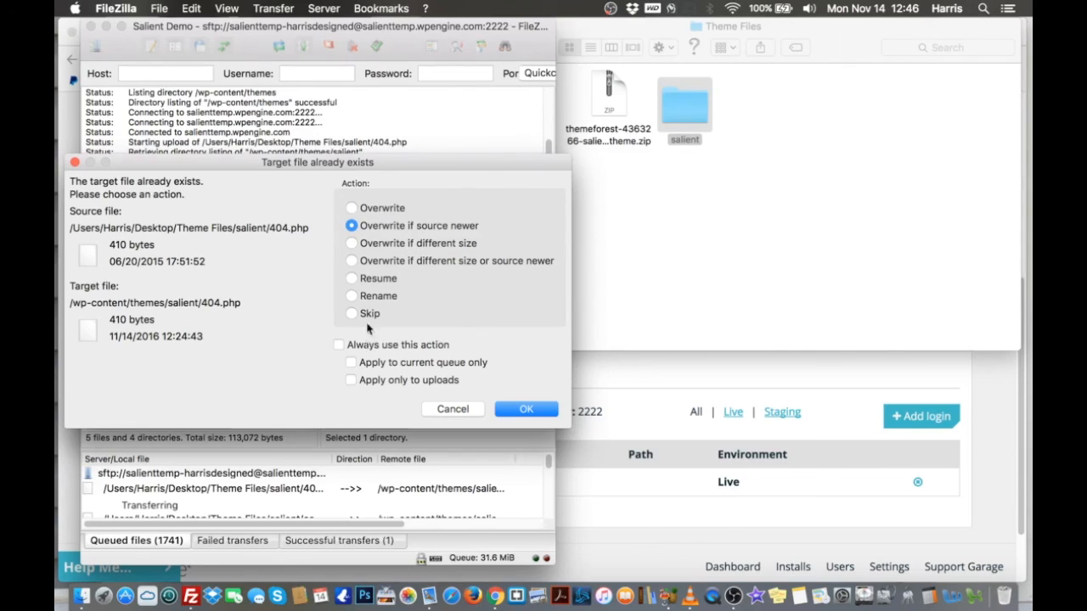
{"action": "mouse_move", "coordinate": [415, 219]}
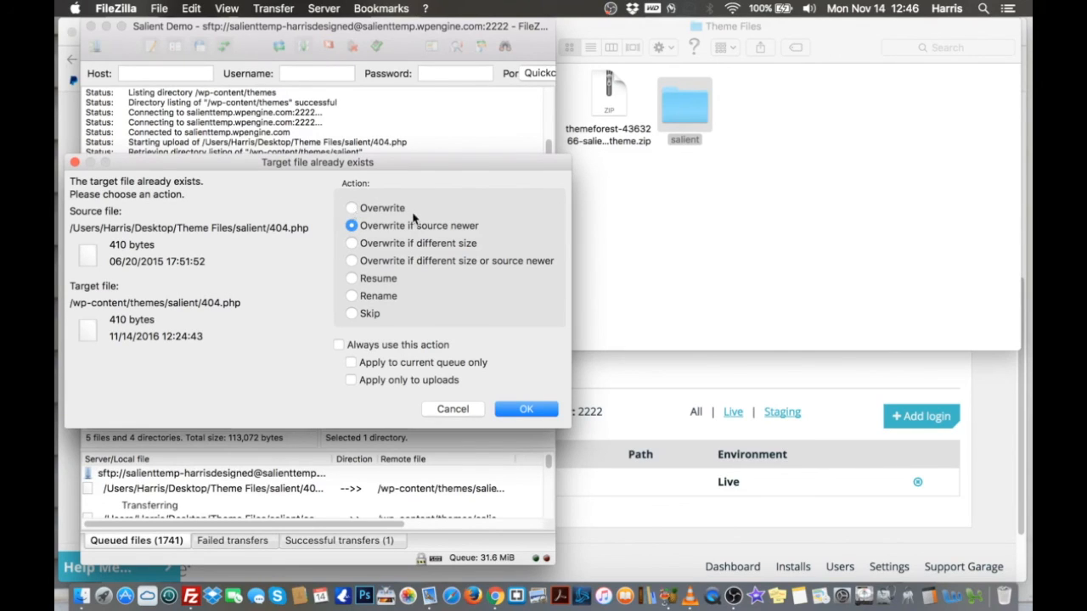
{"action": "left_click", "coordinate": [340, 345]}
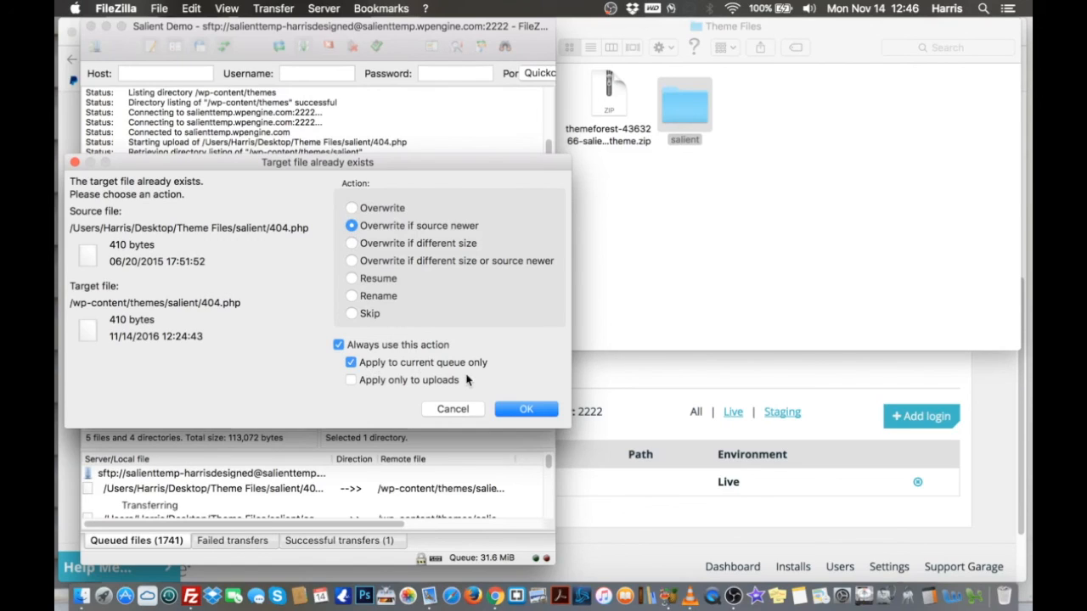
{"action": "mouse_move", "coordinate": [493, 400]}
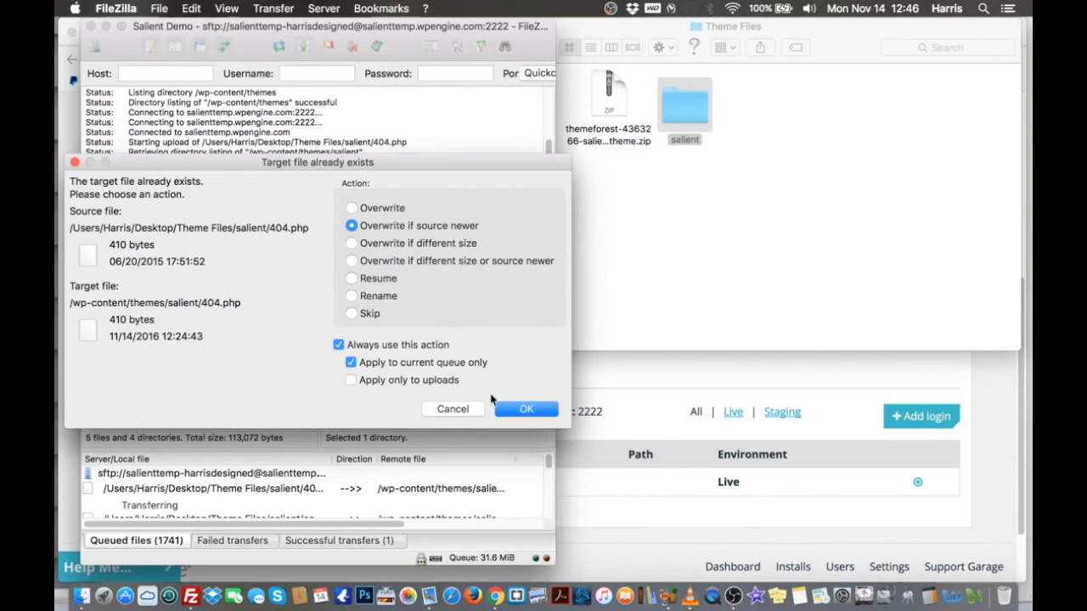
{"action": "left_click", "coordinate": [527, 408]}
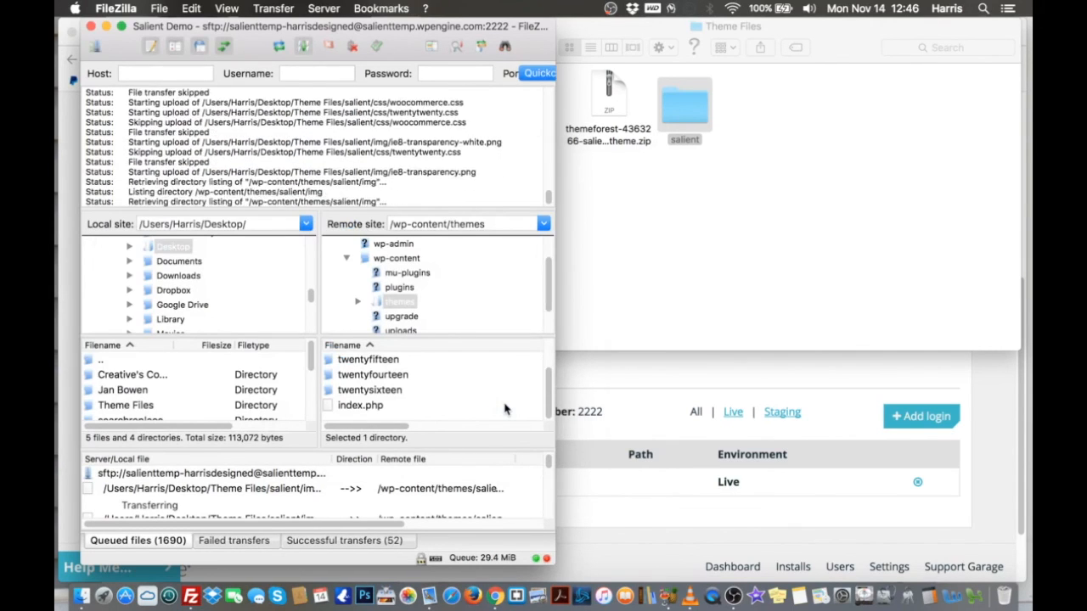